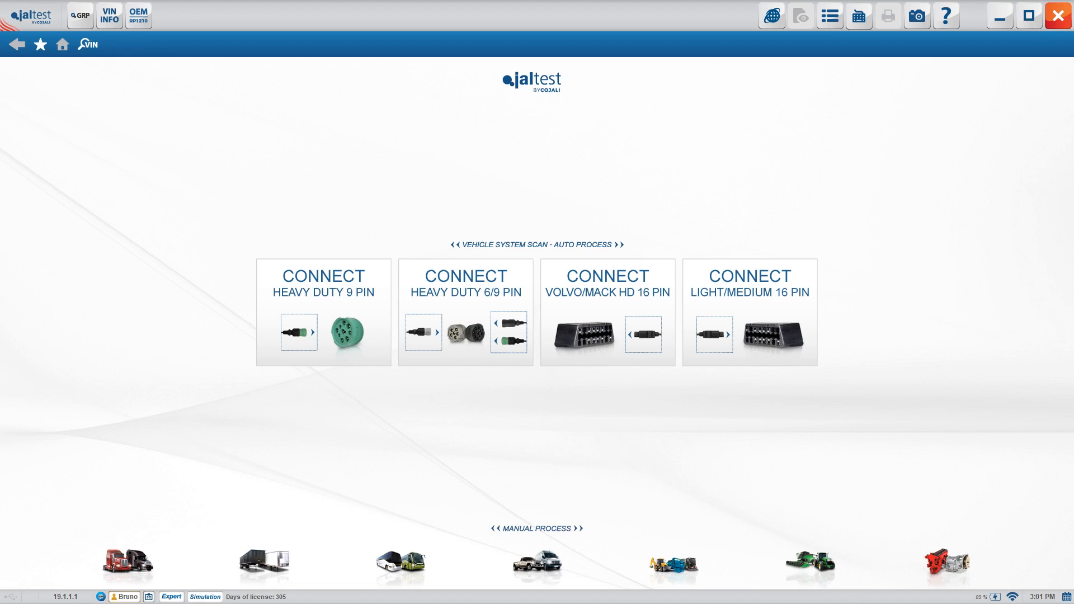
mouse_move(739, 160)
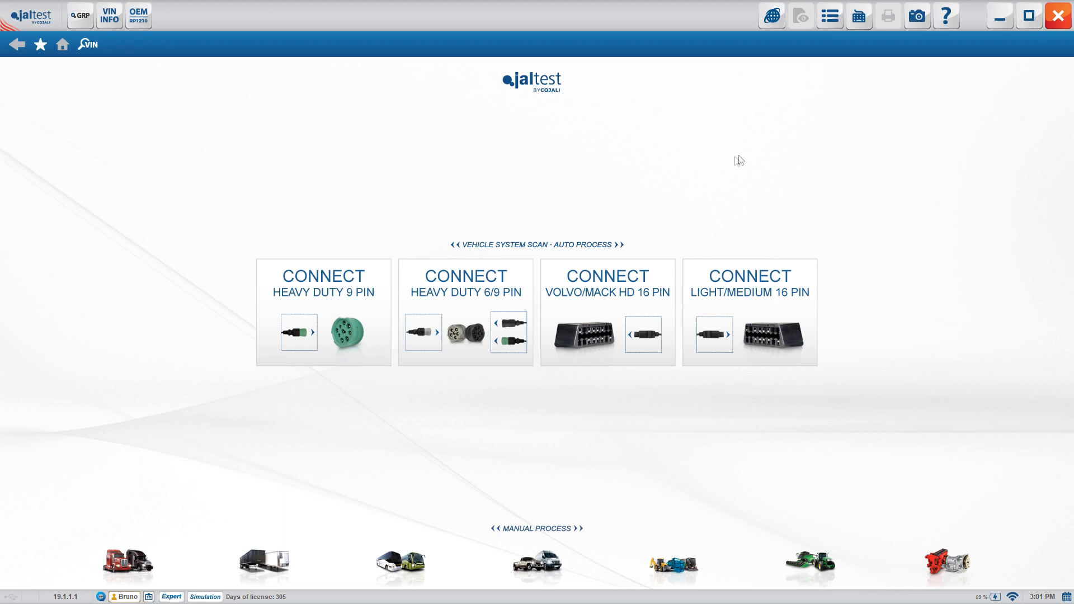
mouse_move(768, 148)
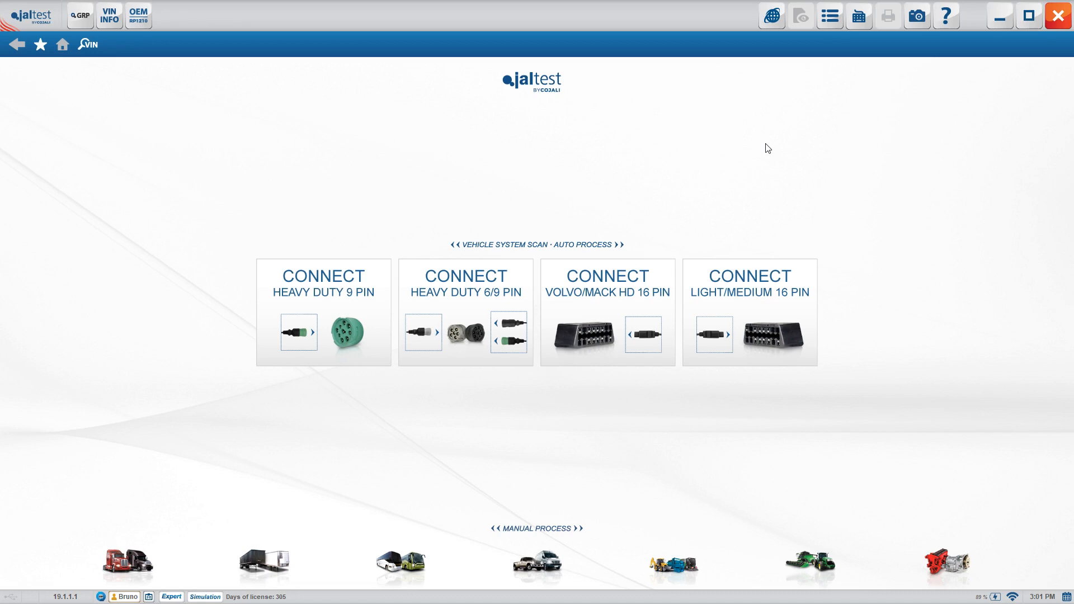
mouse_move(768, 144)
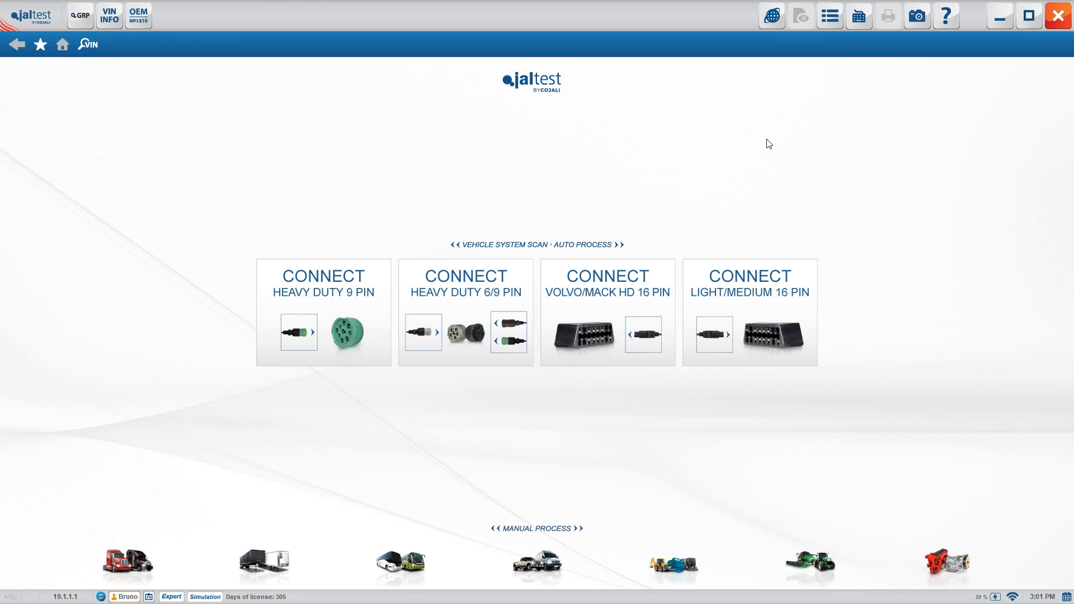
mouse_move(931, 77)
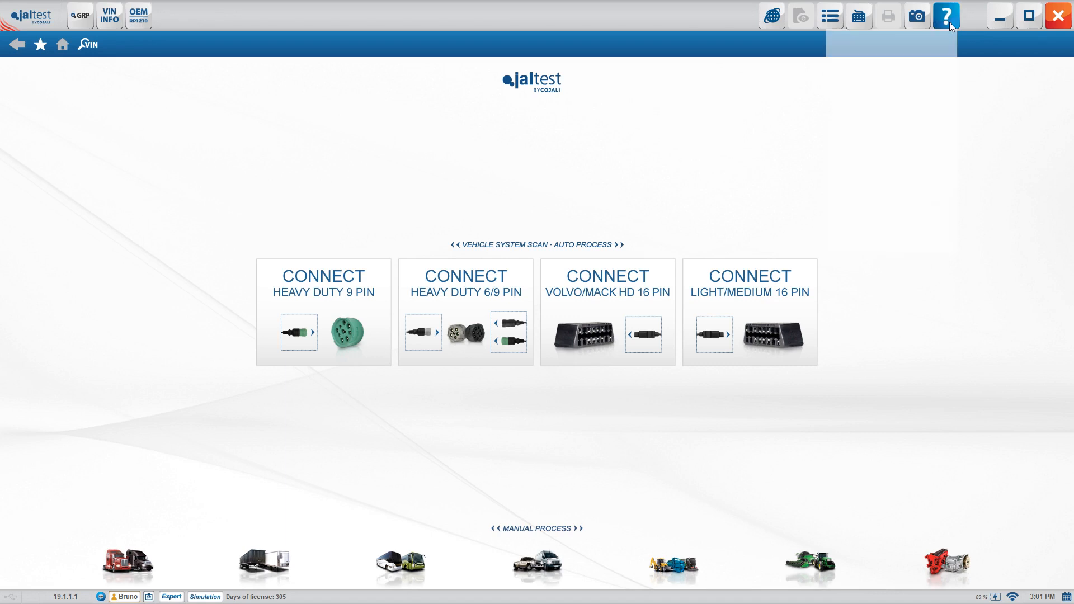
Open the Jaltest FAQ from Help and read sections 1–3 down to the trailer ABS question
click(947, 15)
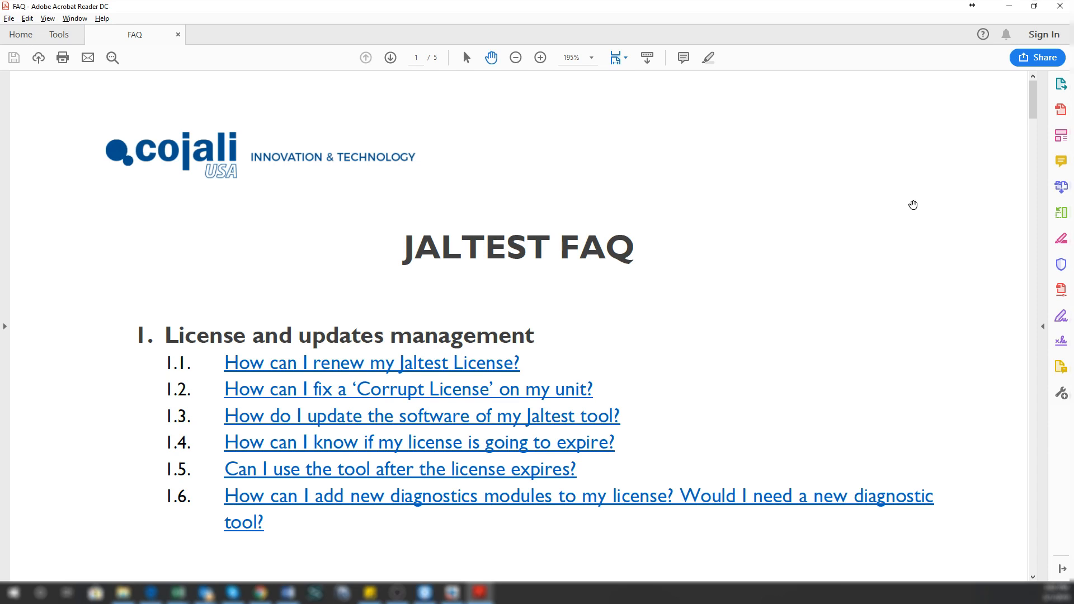
mouse_move(899, 206)
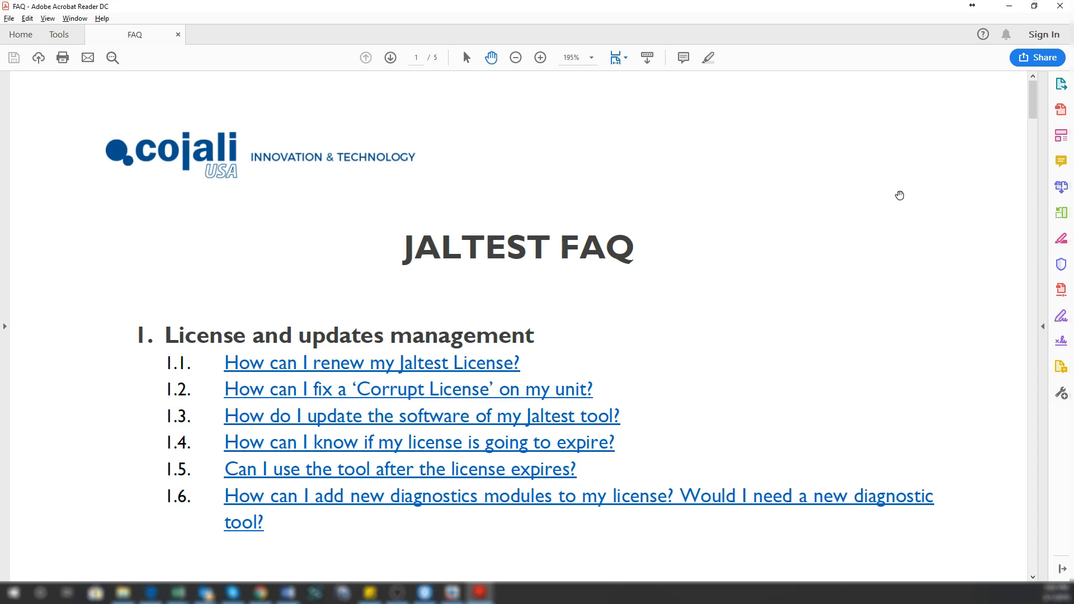
mouse_move(566, 271)
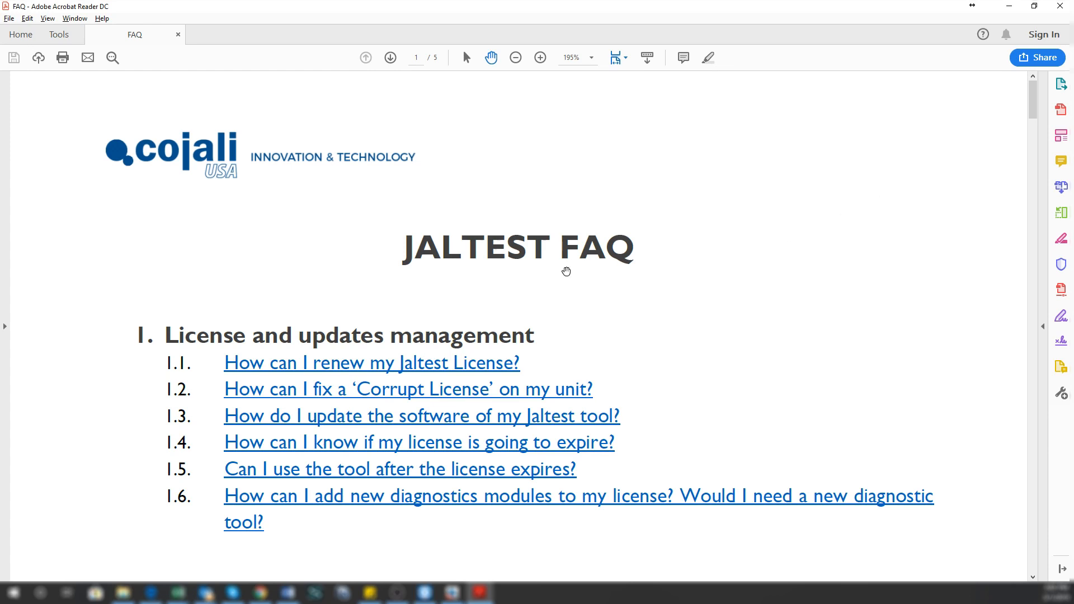
mouse_move(343, 362)
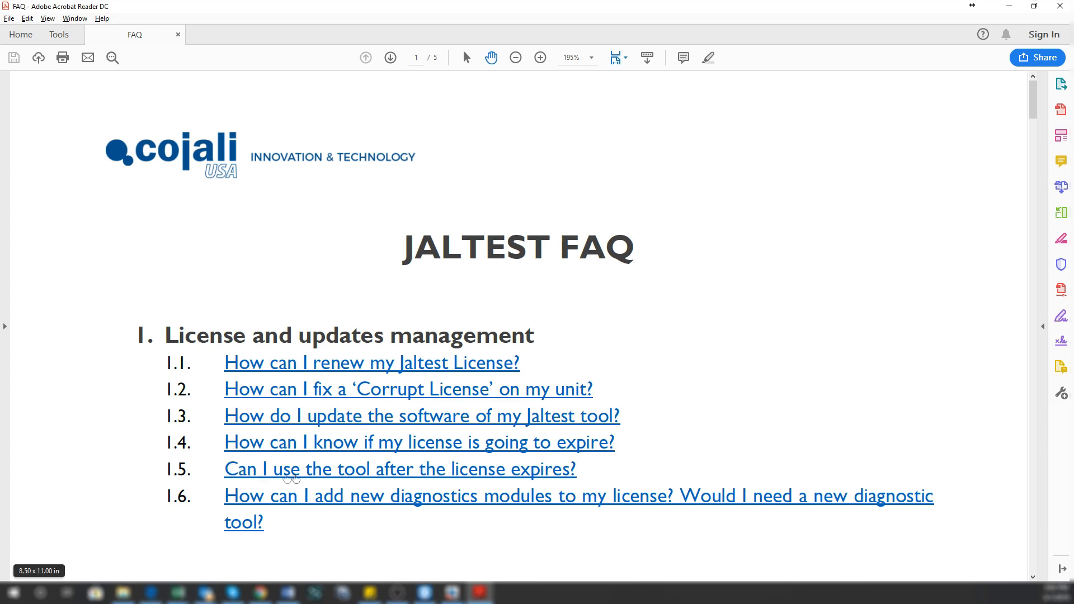
scroll(down, 3)
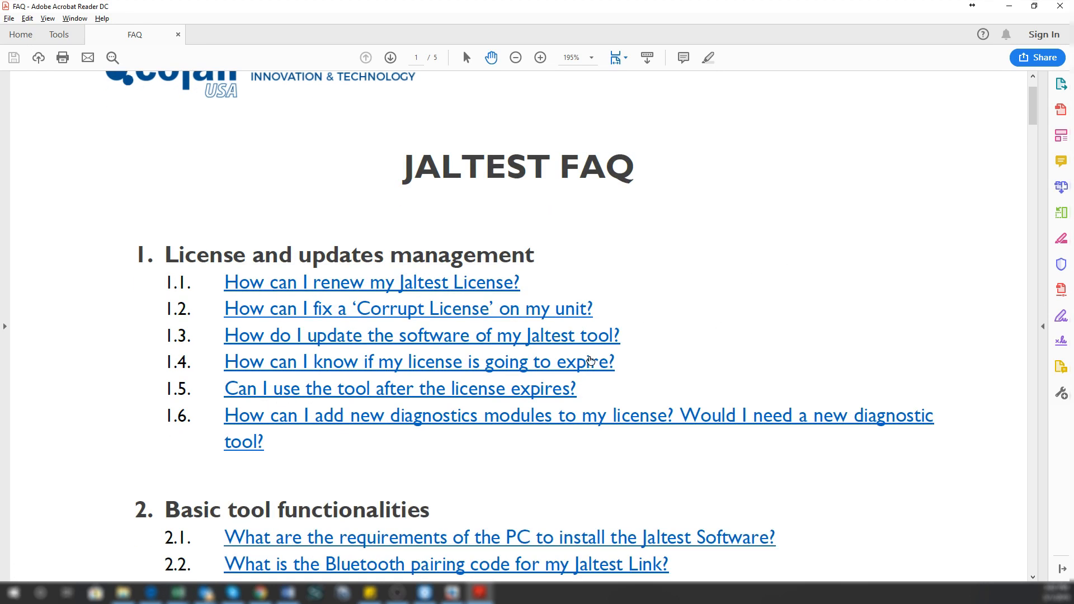
scroll(down, 3)
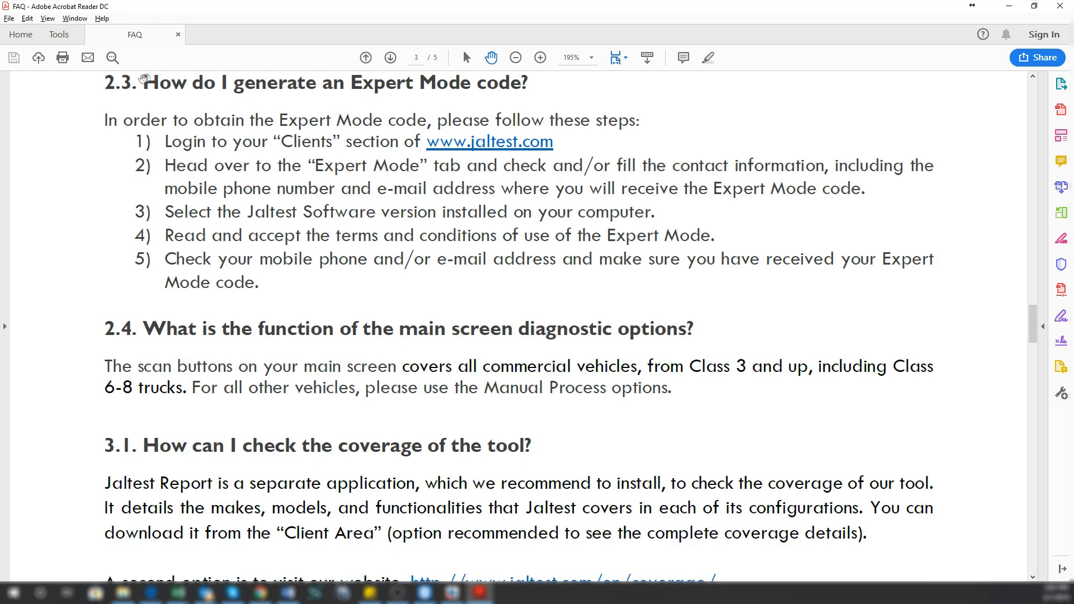
mouse_move(193, 190)
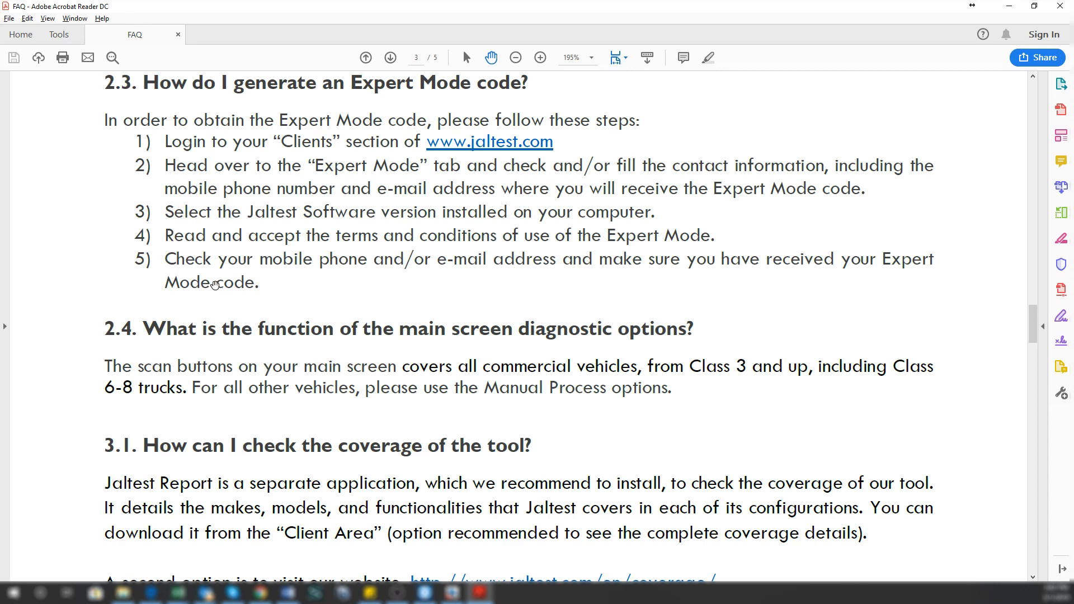
scroll(down, 3)
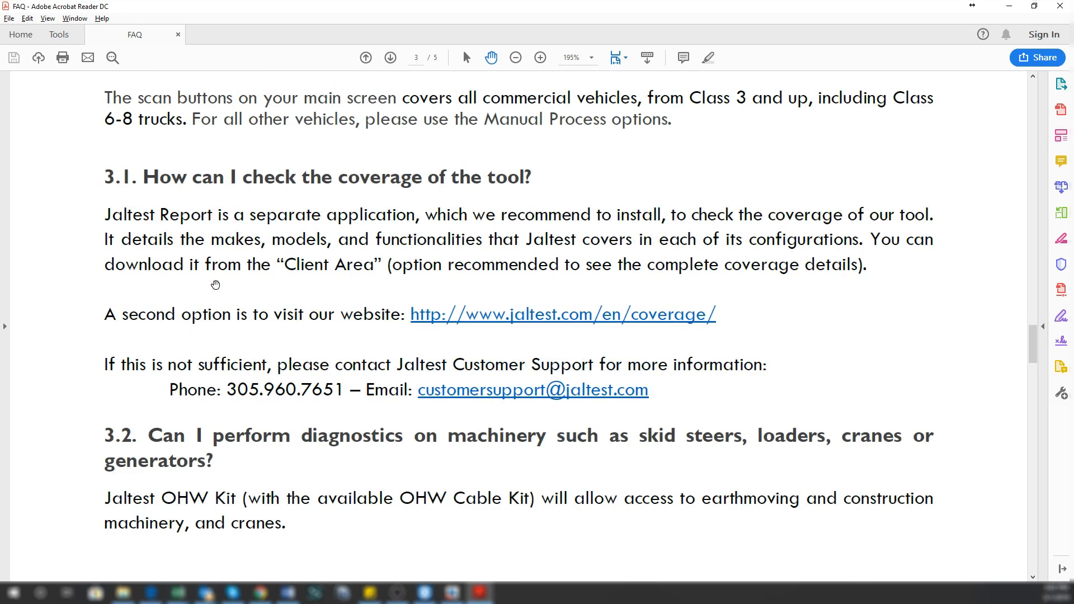
scroll(down, 3)
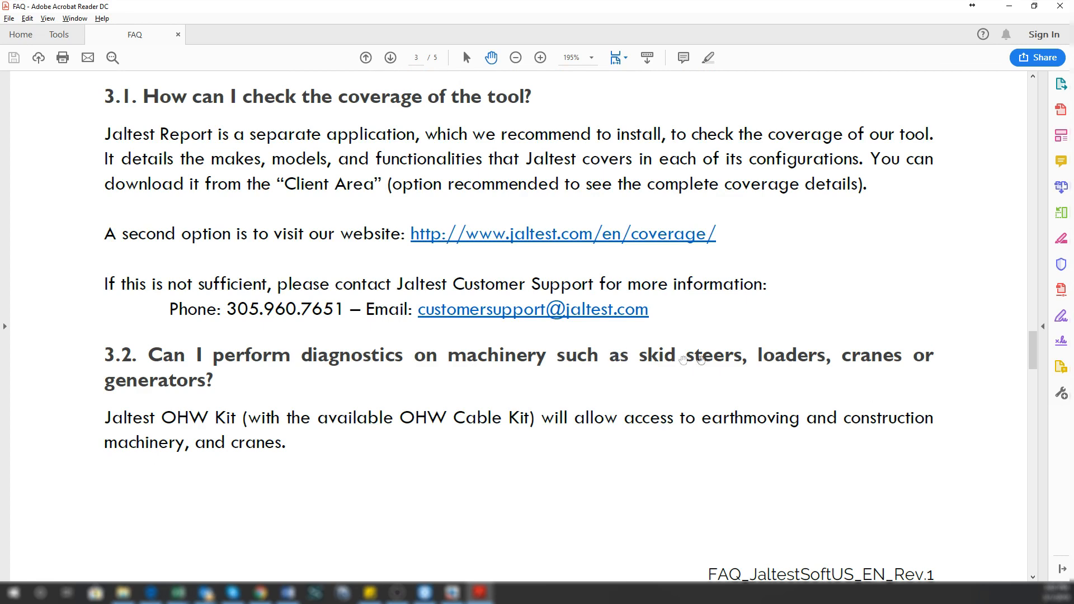
scroll(down, 3)
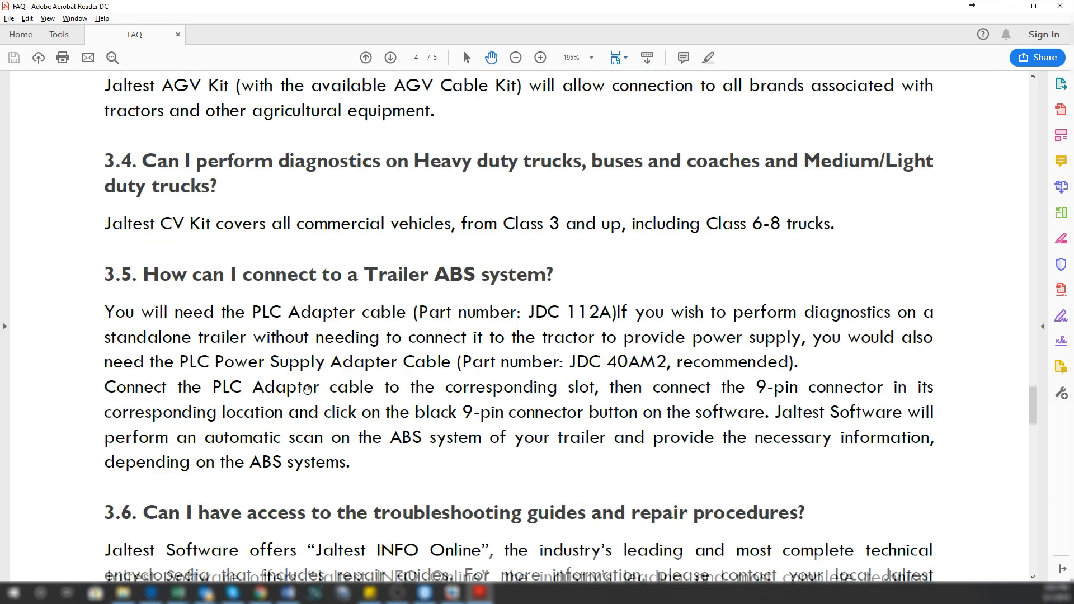
scroll(down, 3)
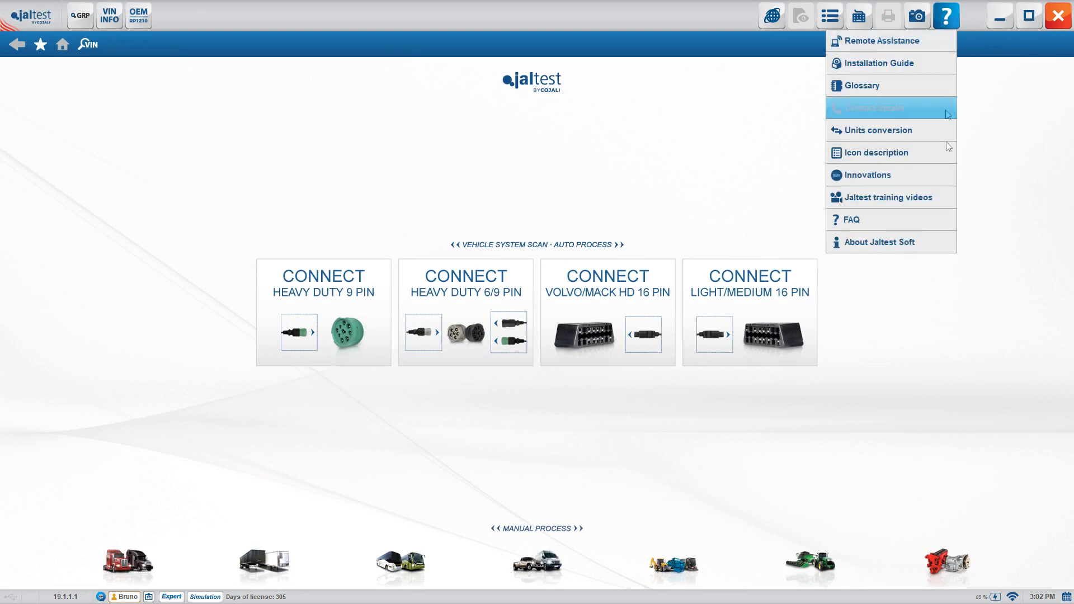
mouse_move(945, 203)
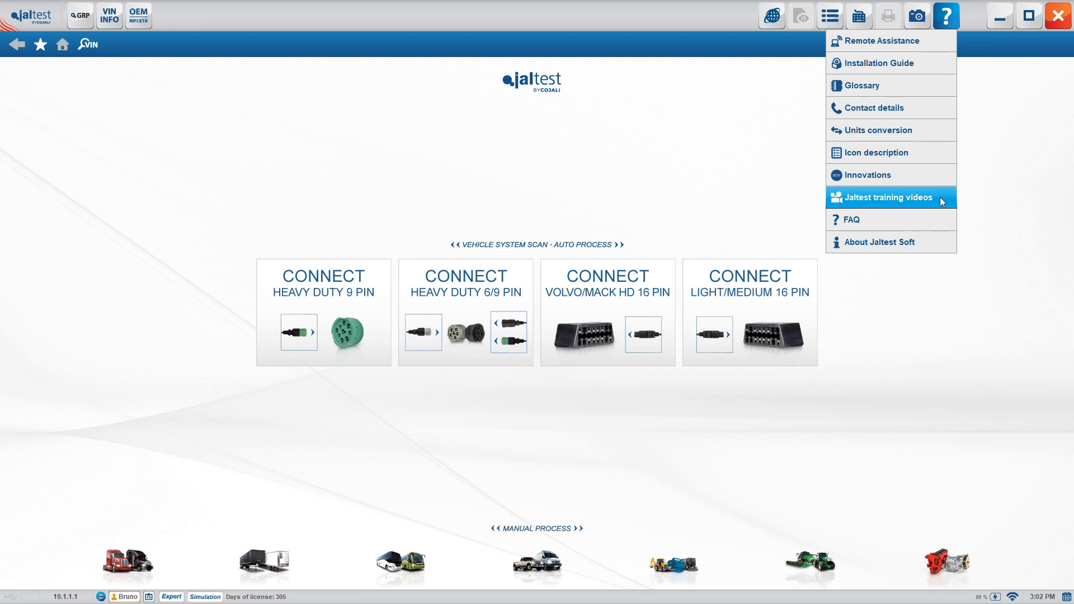
Play the 'Connection to direct connector on the vehicle' training video, then close it and the list
click(889, 197)
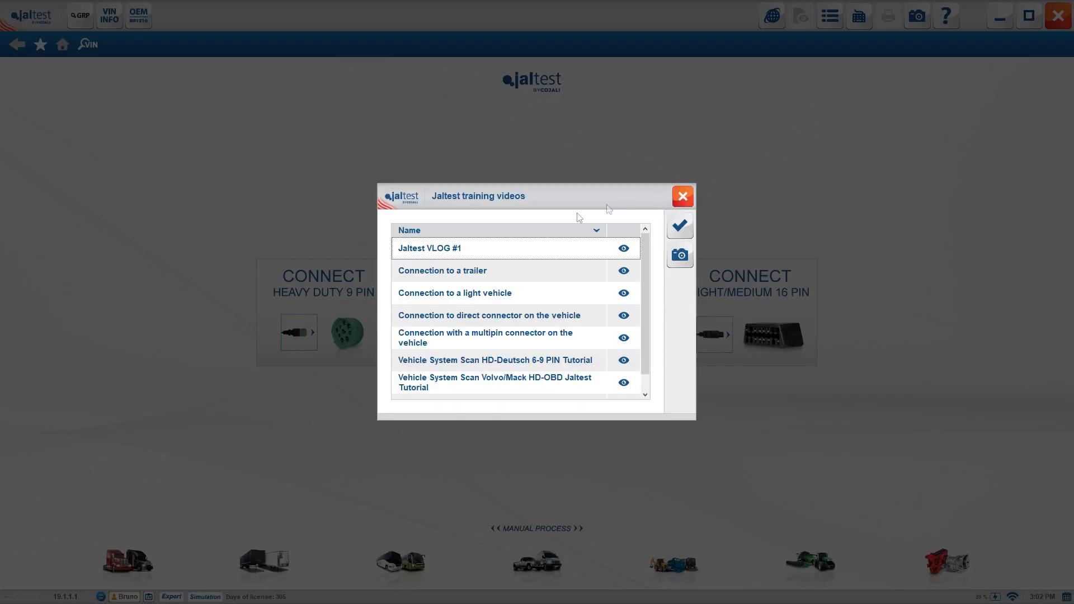
mouse_move(489, 376)
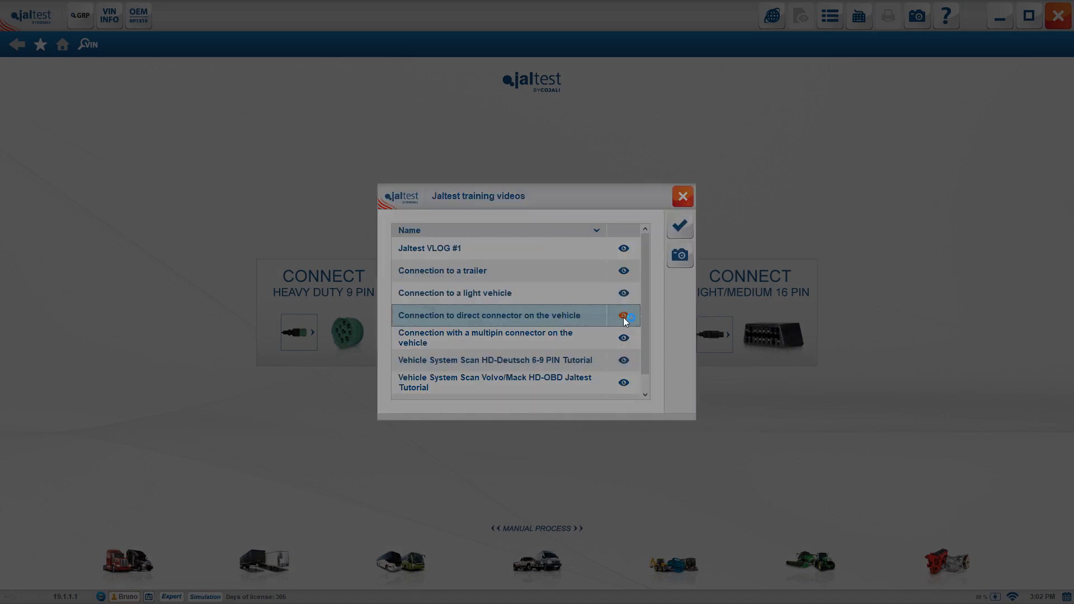
click(622, 317)
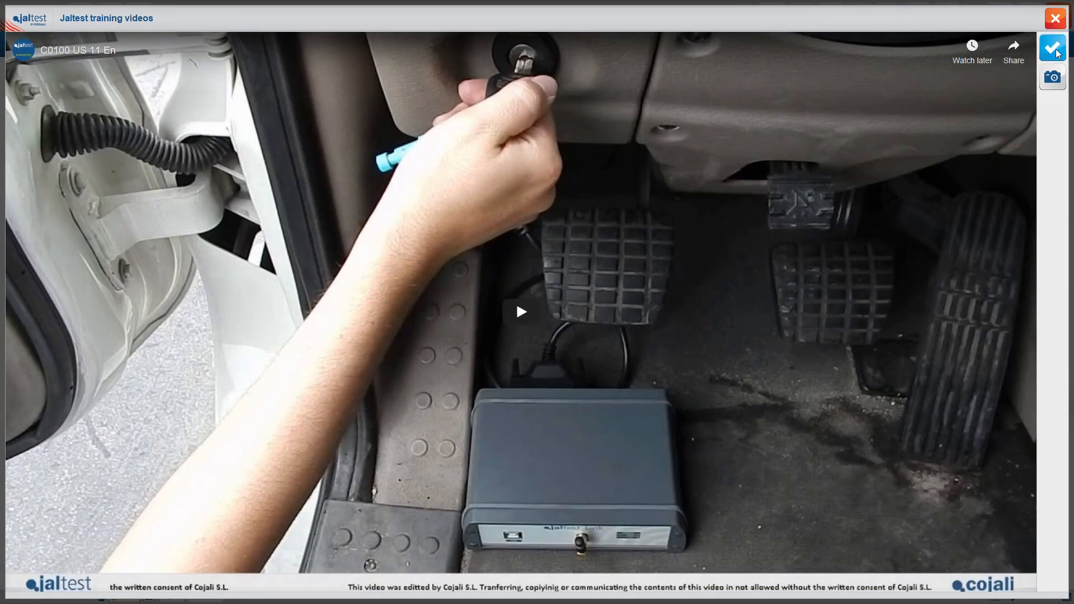
mouse_move(1054, 48)
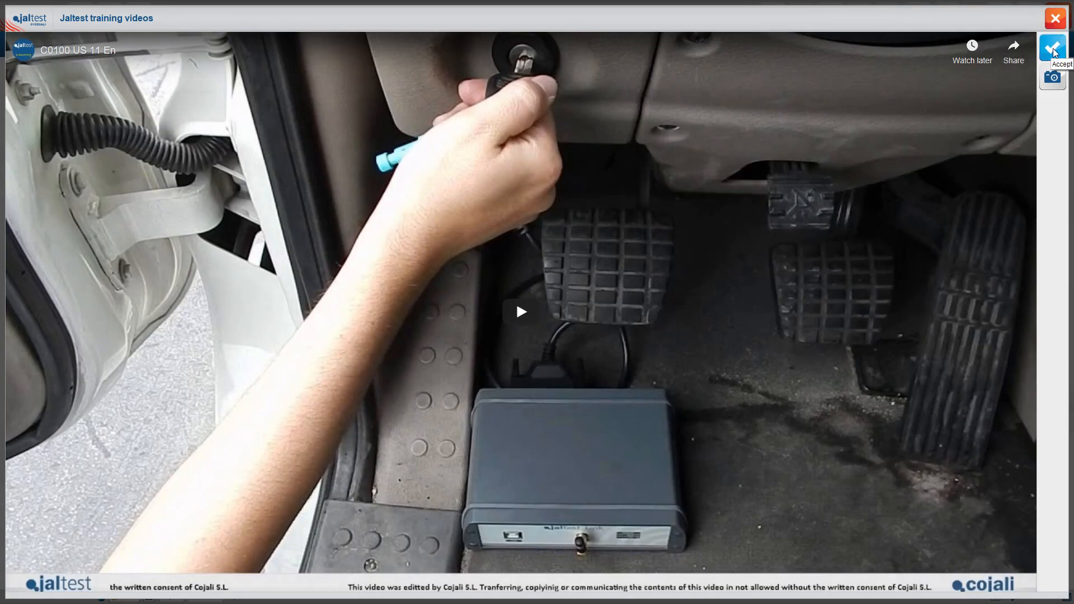
click(1054, 18)
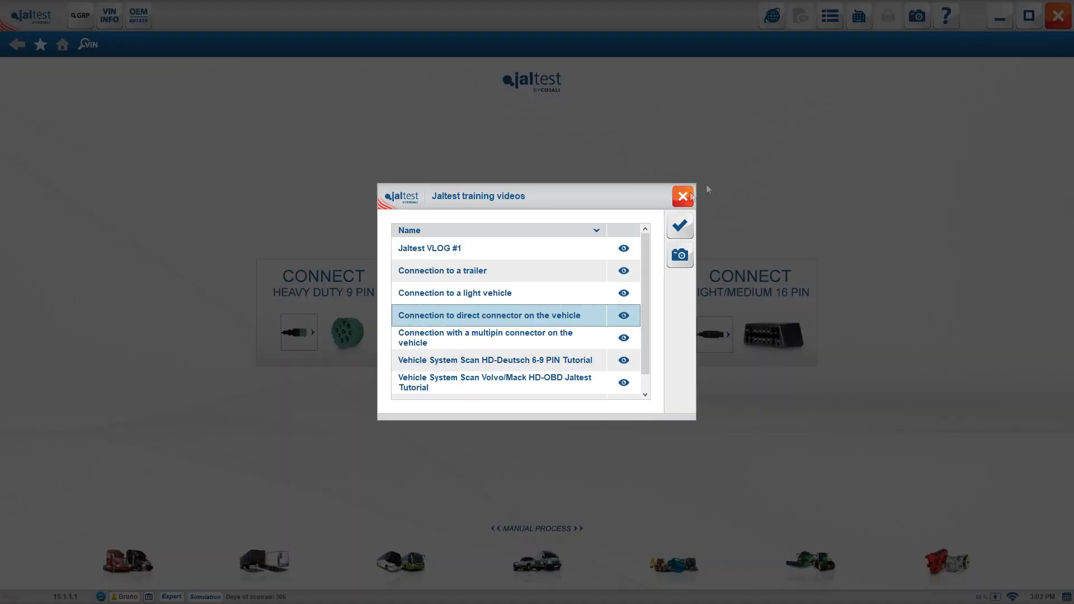
click(681, 196)
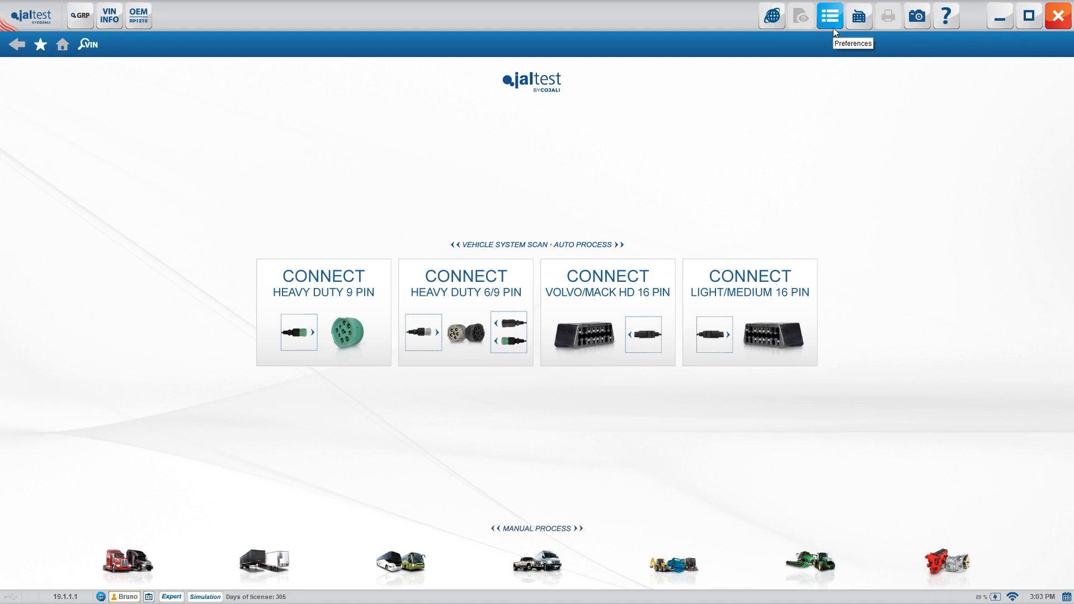
mouse_move(833, 20)
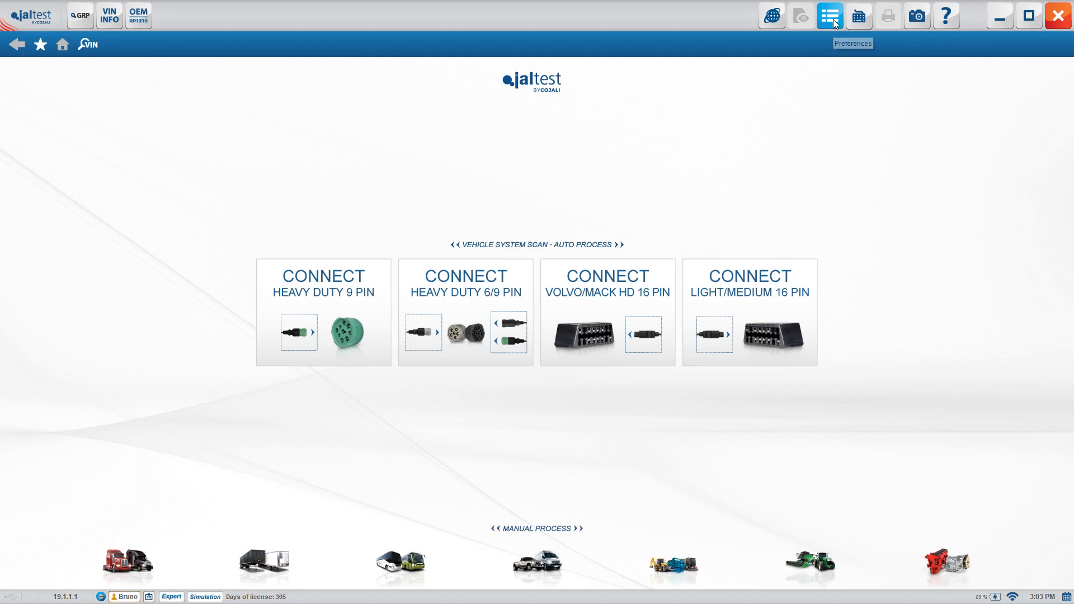
Run the Jaltest Link connection test, confirming firmware 19.1.1 over USB, then close the link window
click(829, 14)
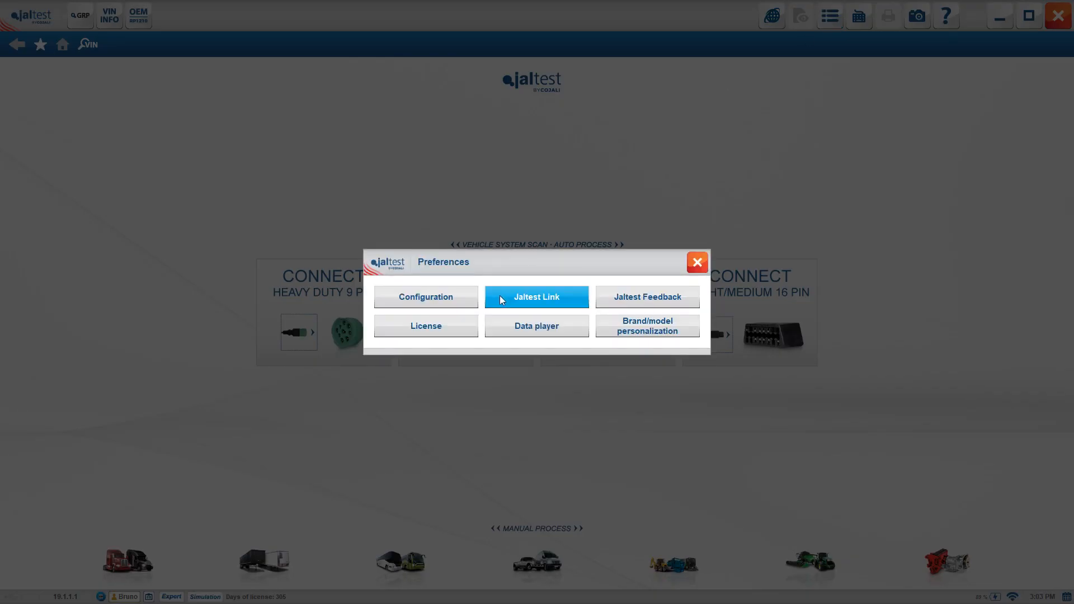
click(536, 296)
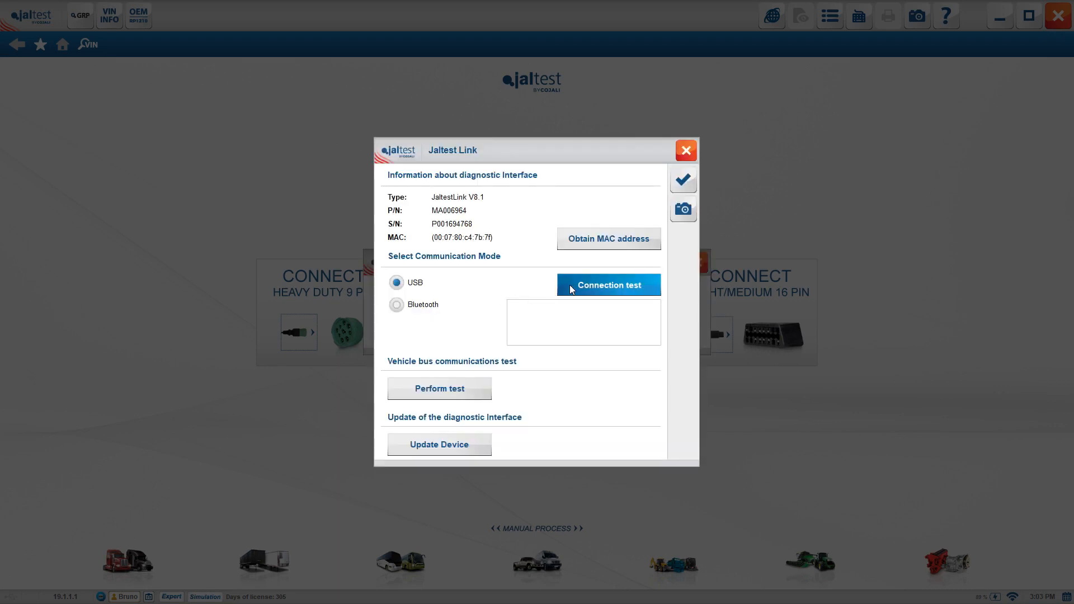
click(608, 285)
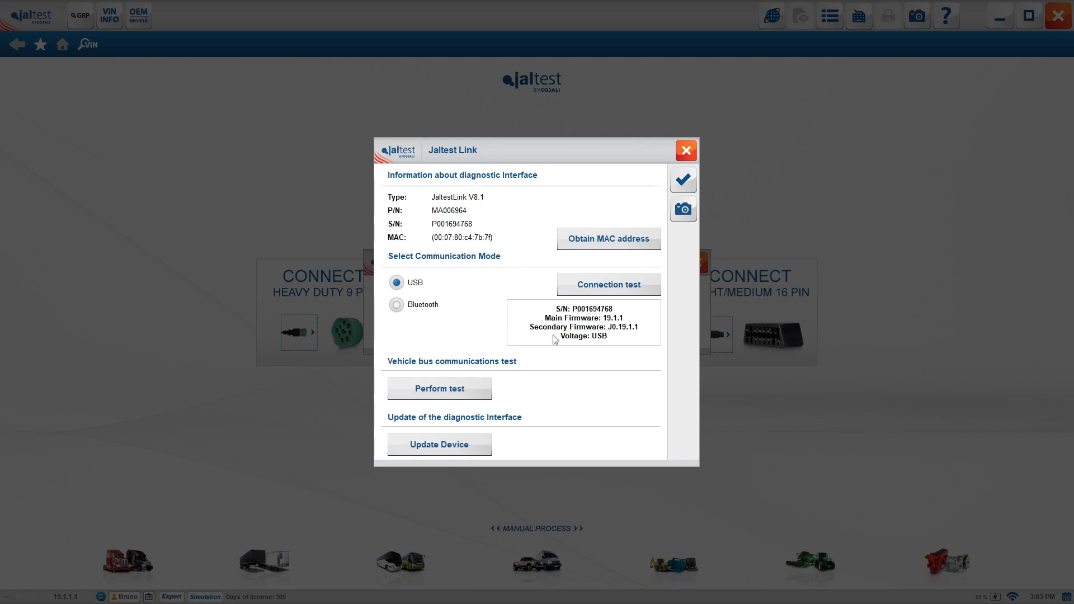
mouse_move(590, 343)
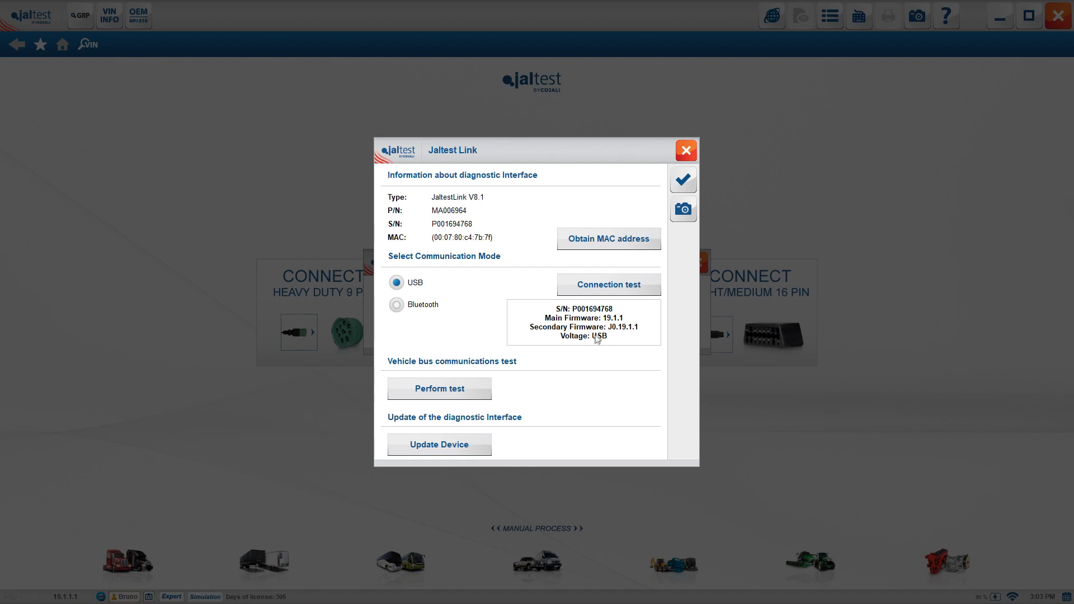
mouse_move(599, 342)
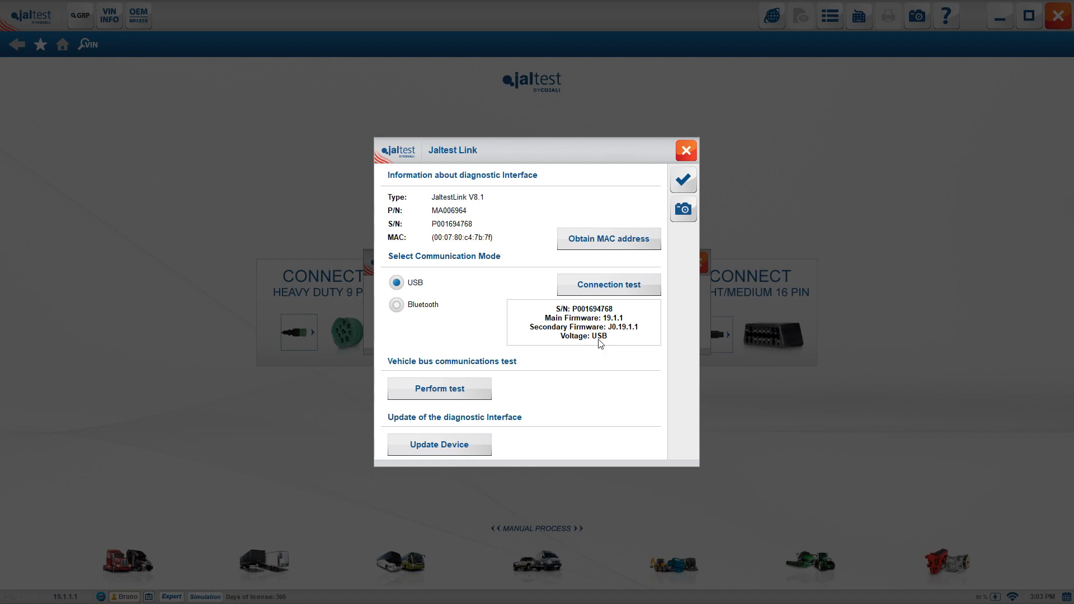
mouse_move(600, 345)
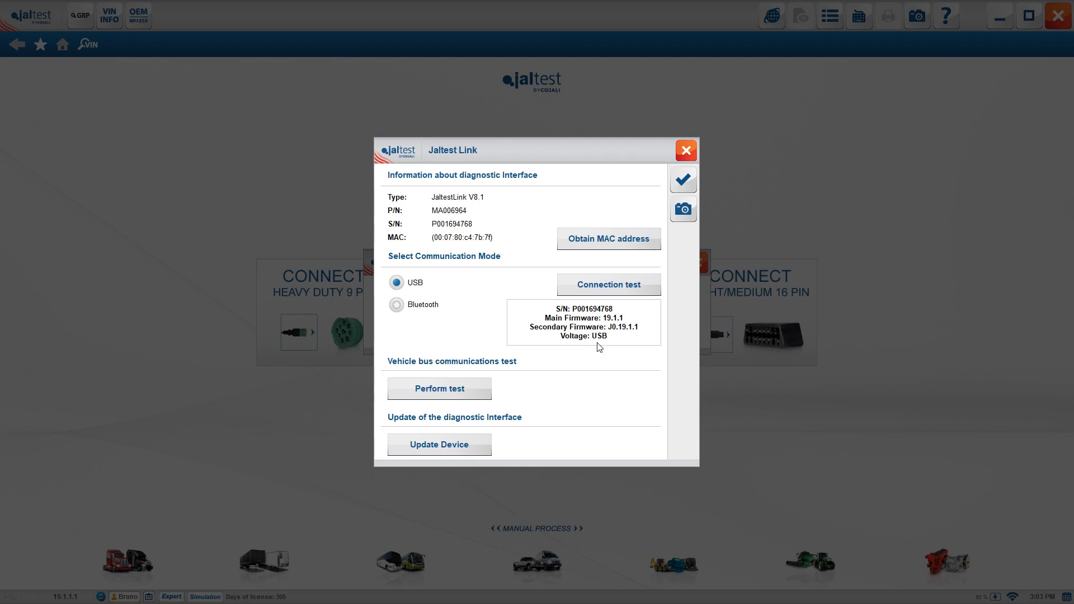
mouse_move(592, 337)
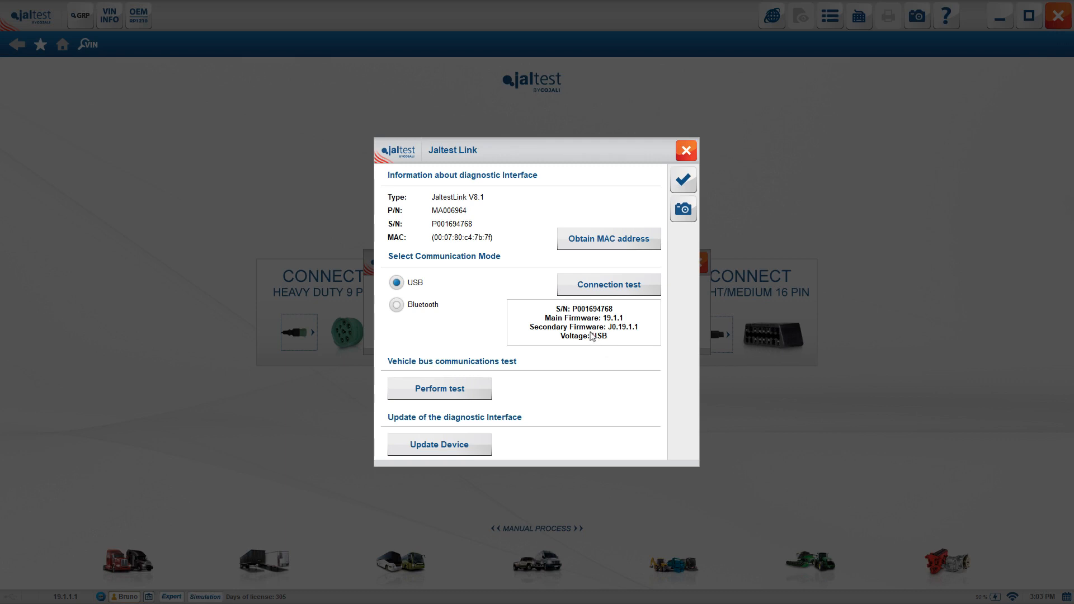
click(685, 150)
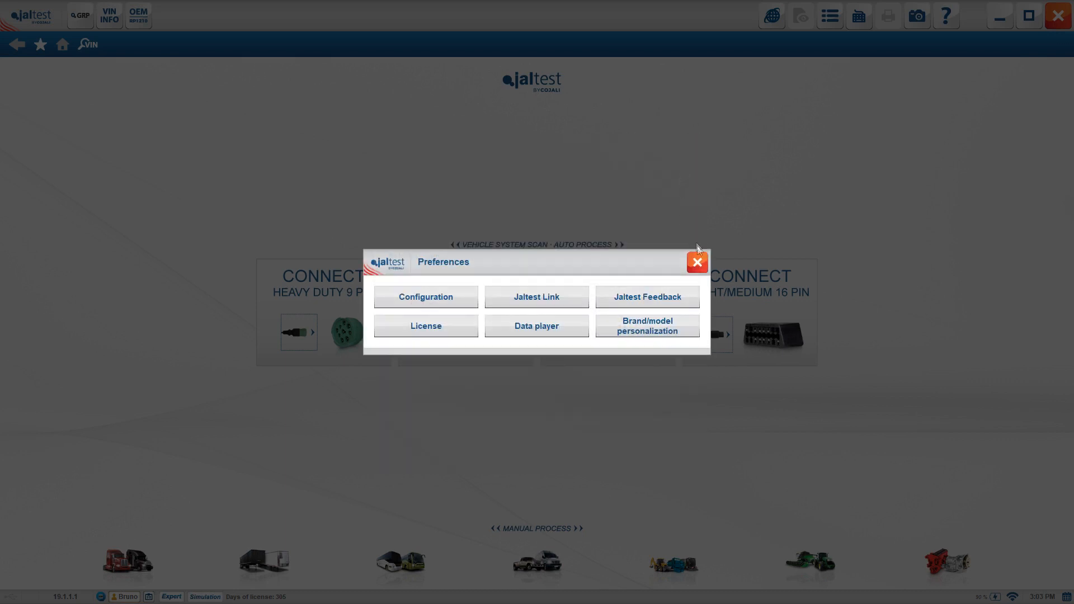
Select the Caterpillar C-13 model and its C-13 (EPA07) Engine Management System
click(696, 262)
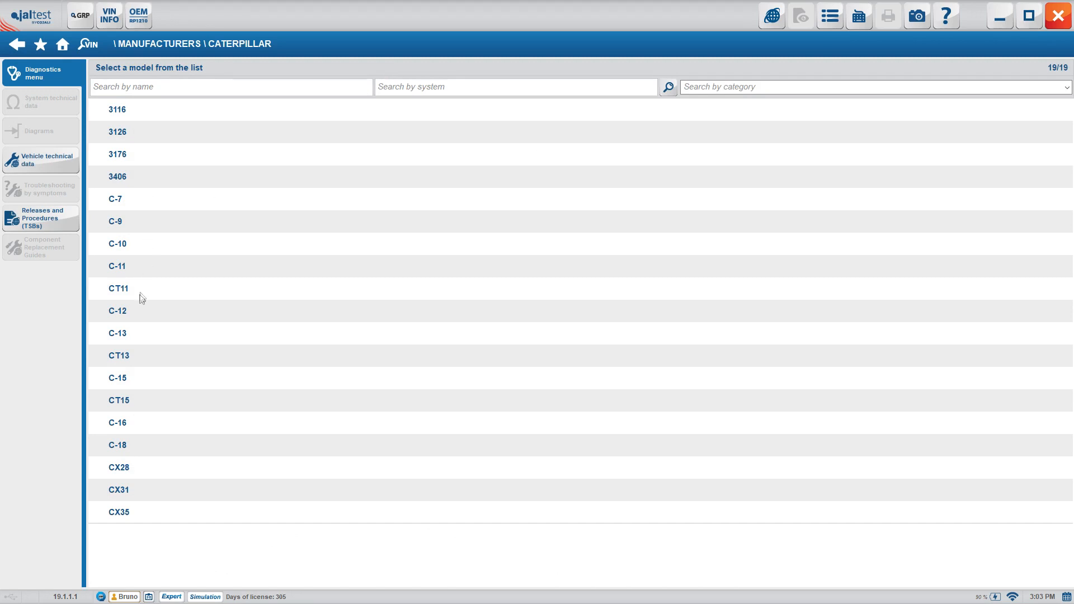
click(117, 333)
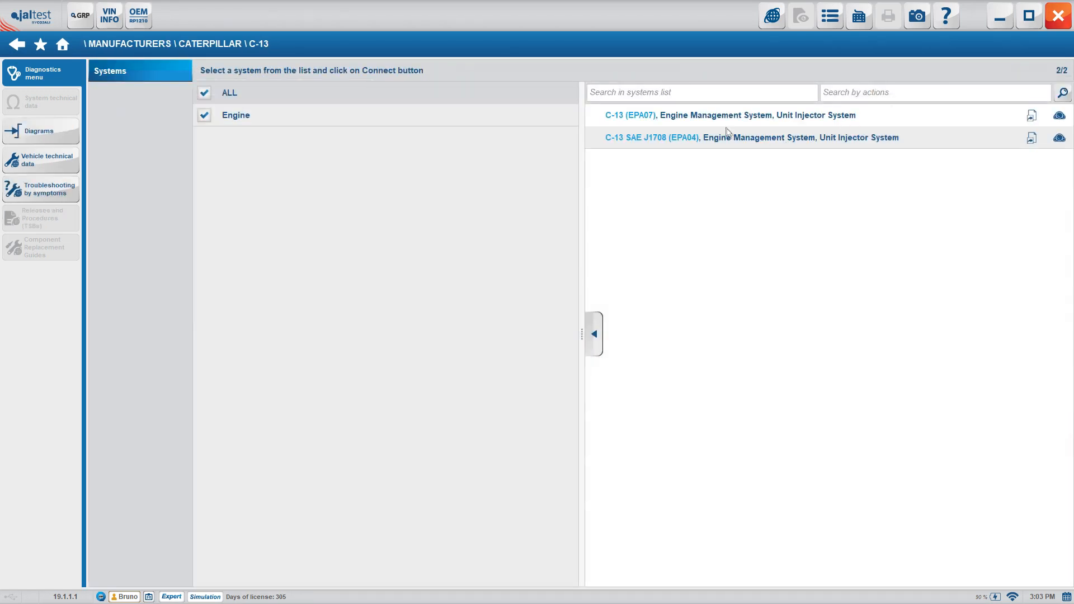
click(730, 115)
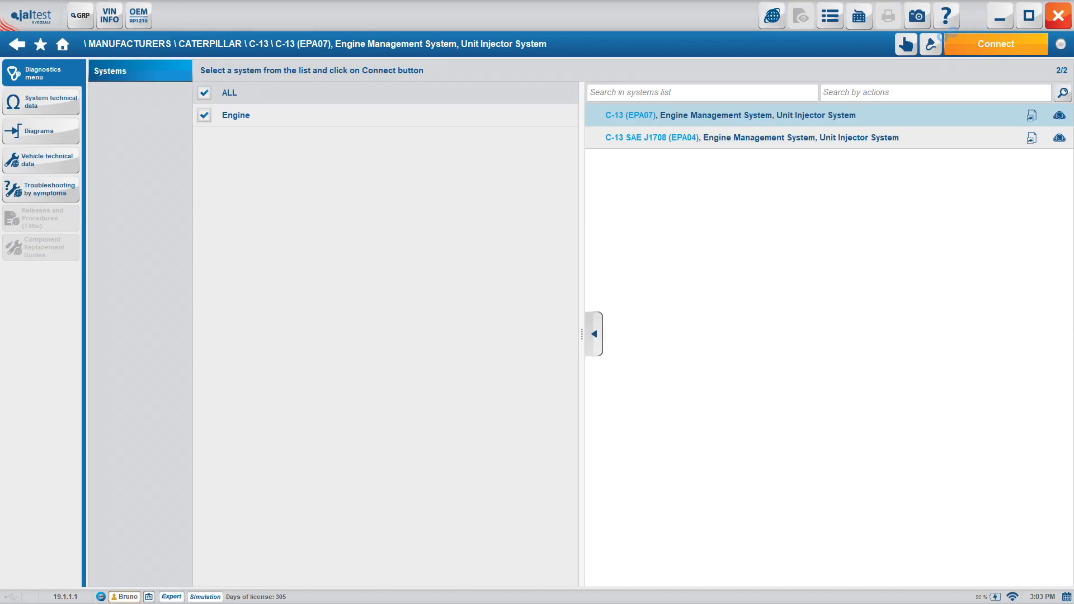
Connect to the C-13 (EPA07) system using Connection 1 - JDC 217M3
click(996, 43)
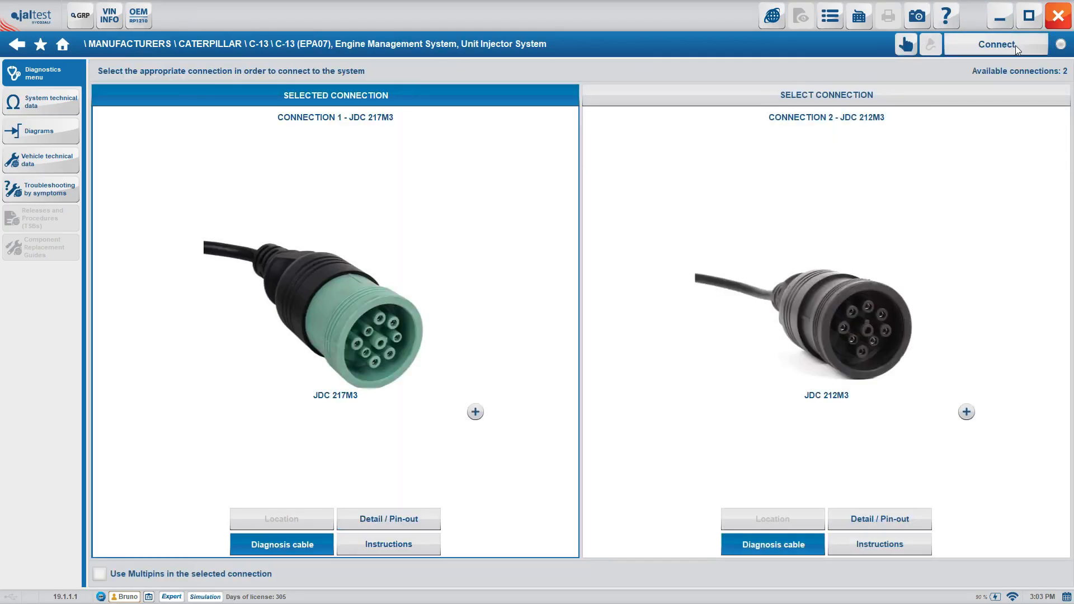
click(996, 43)
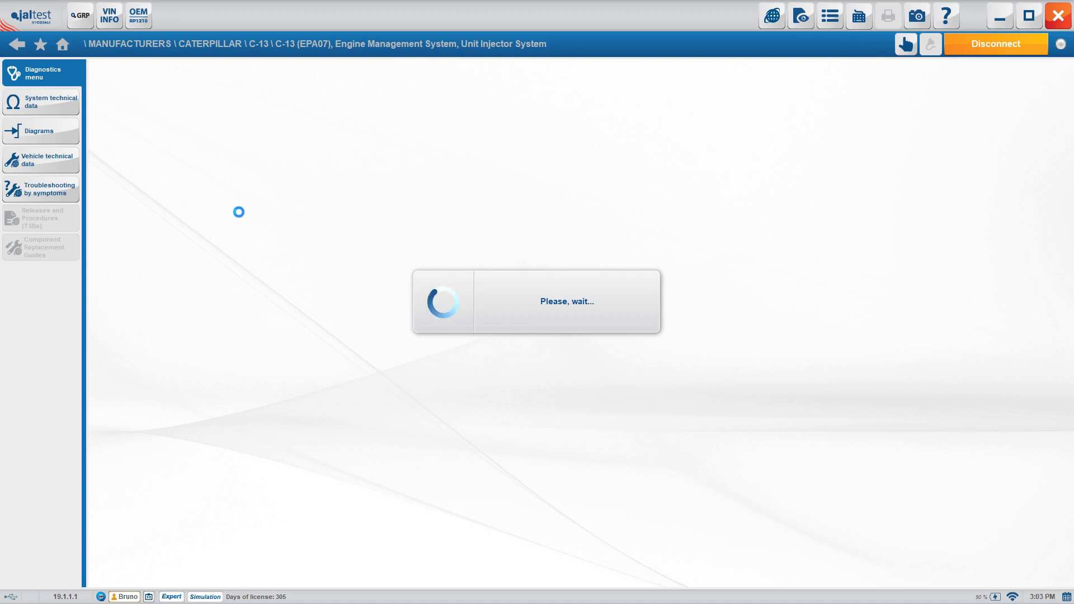
mouse_move(288, 211)
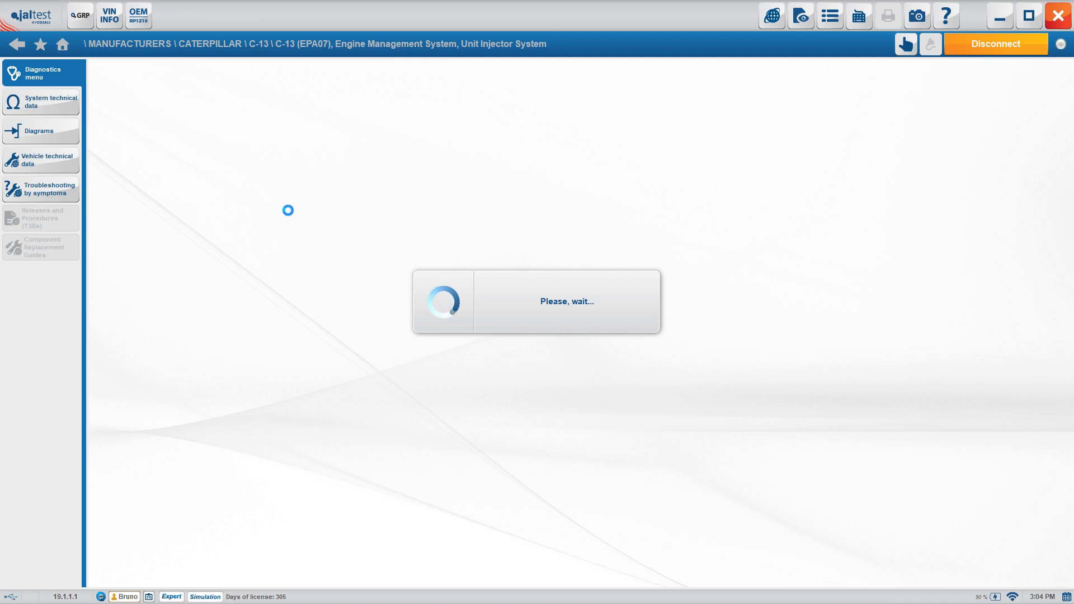
mouse_move(166, 134)
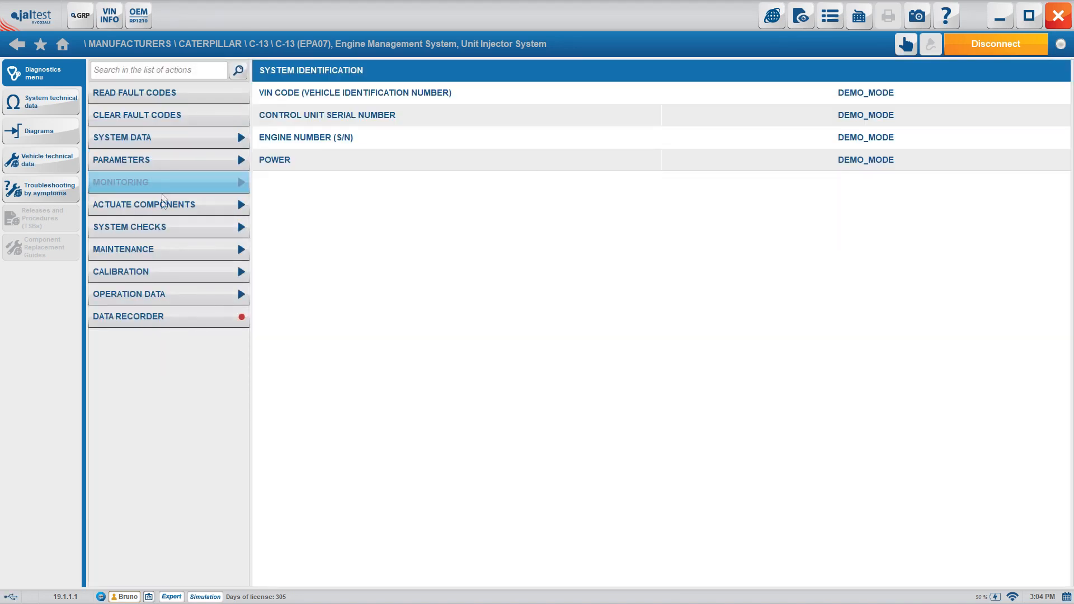
Enter Calibration past the Expert Mode warning and step through Injector Exchange to the six current injector codes
click(169, 271)
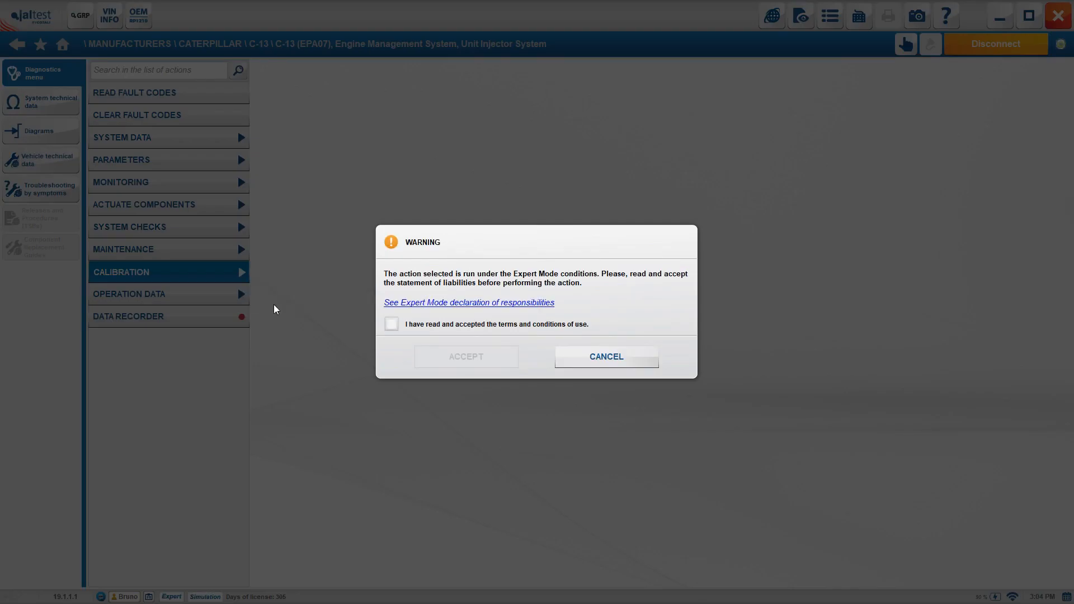
click(605, 356)
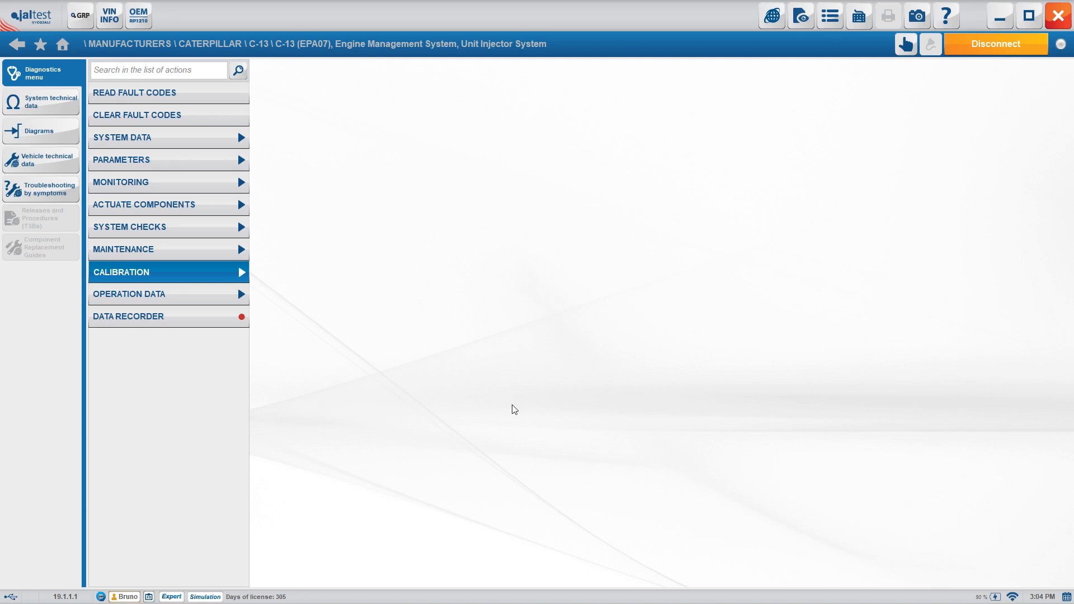
click(168, 272)
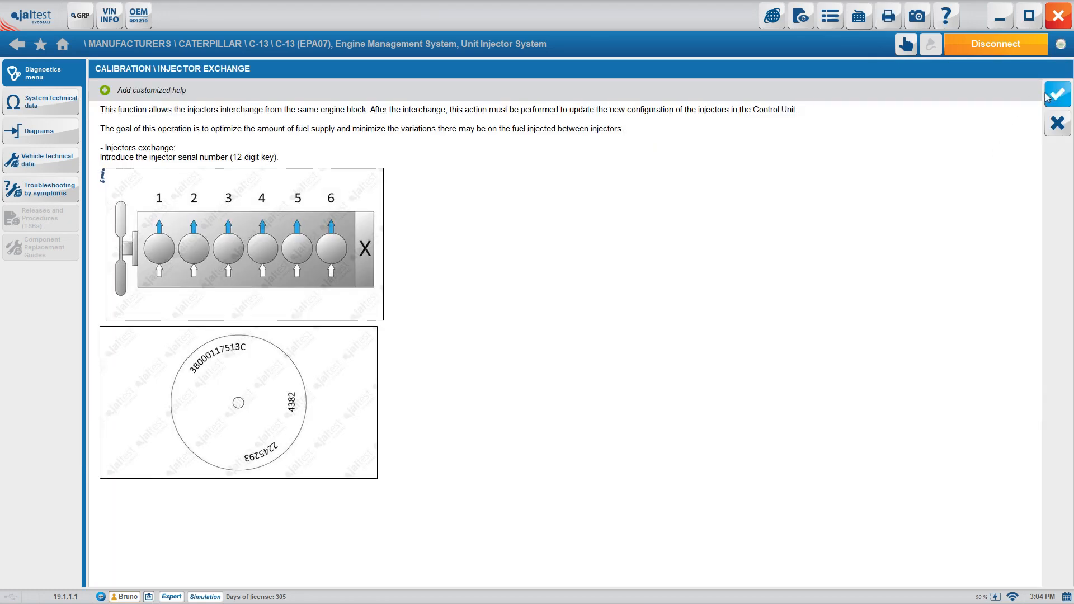
click(1057, 94)
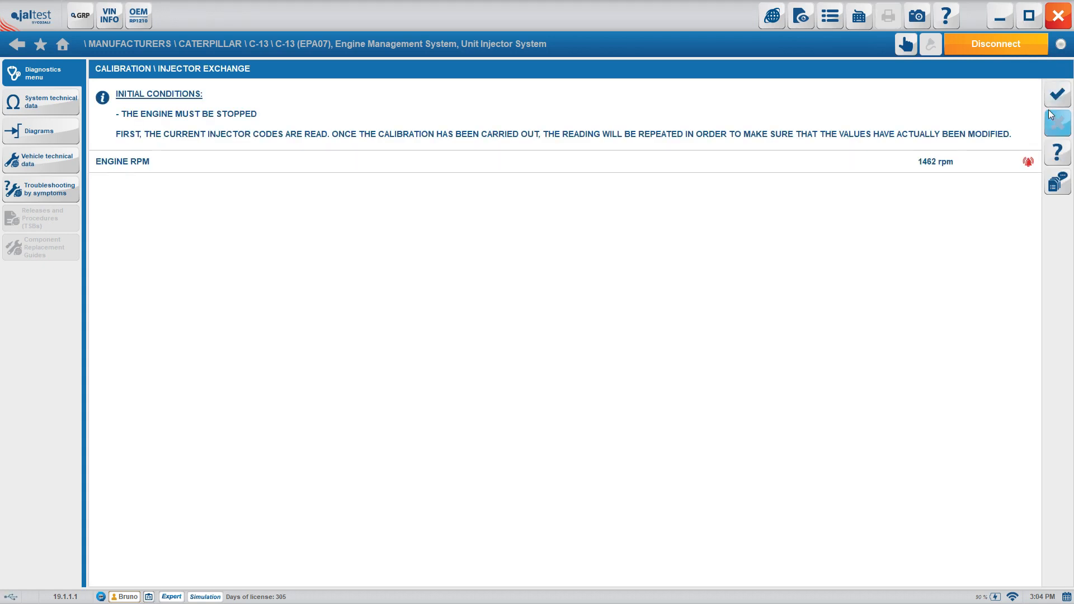
click(1057, 94)
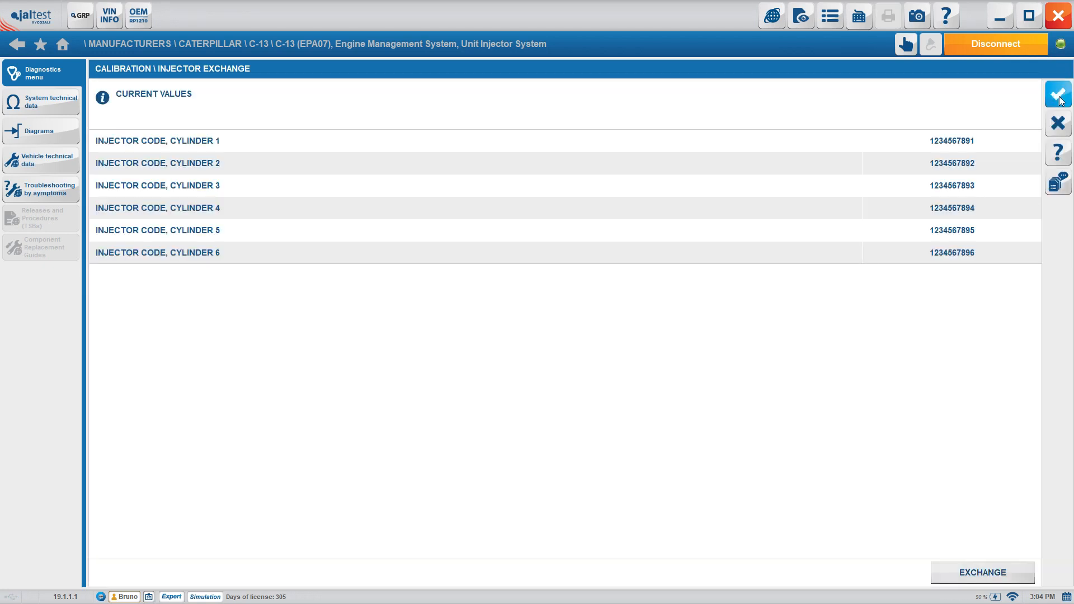
click(1057, 94)
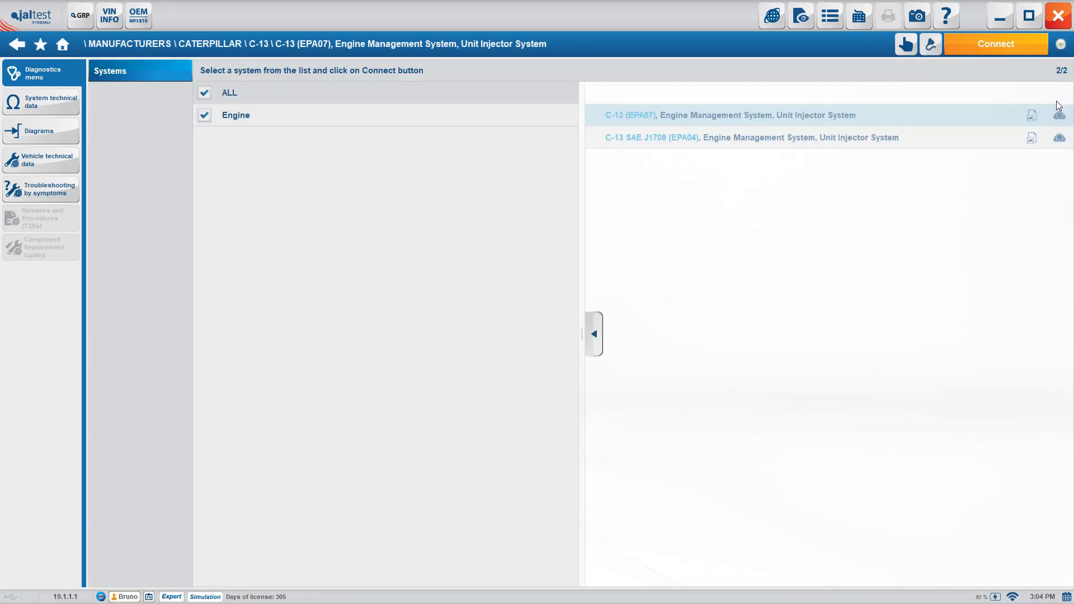
Reconnect, hit connection fault 005, and open its software errors repair guide
click(996, 44)
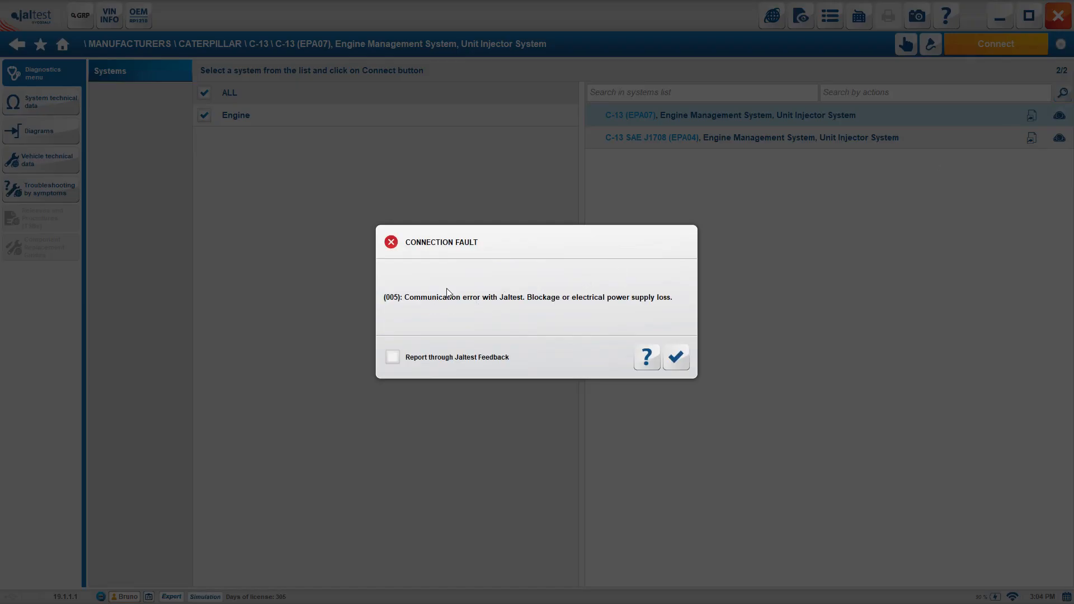
mouse_move(406, 305)
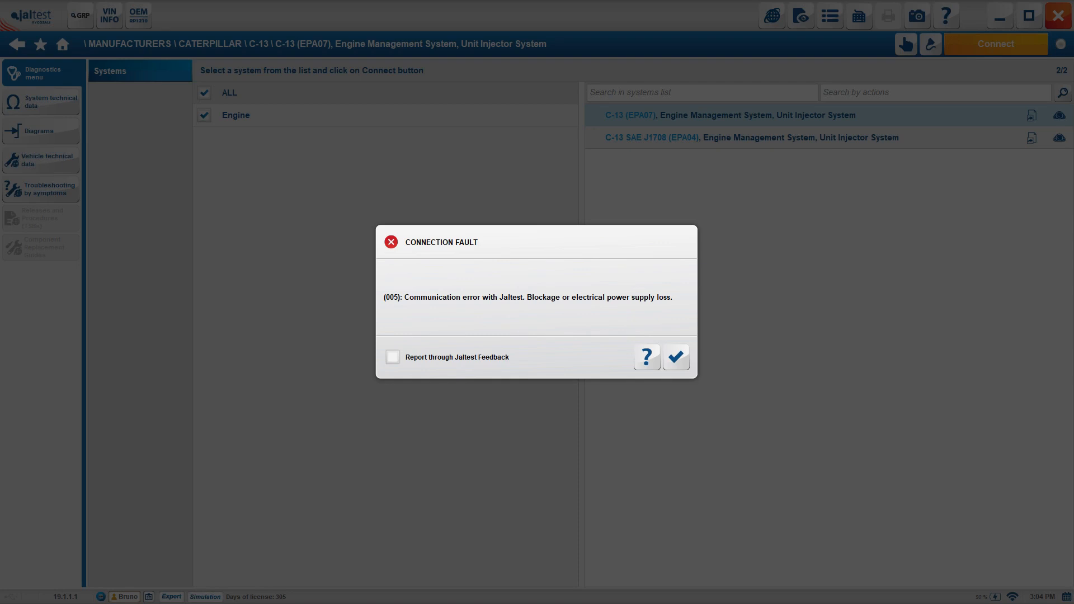
click(645, 356)
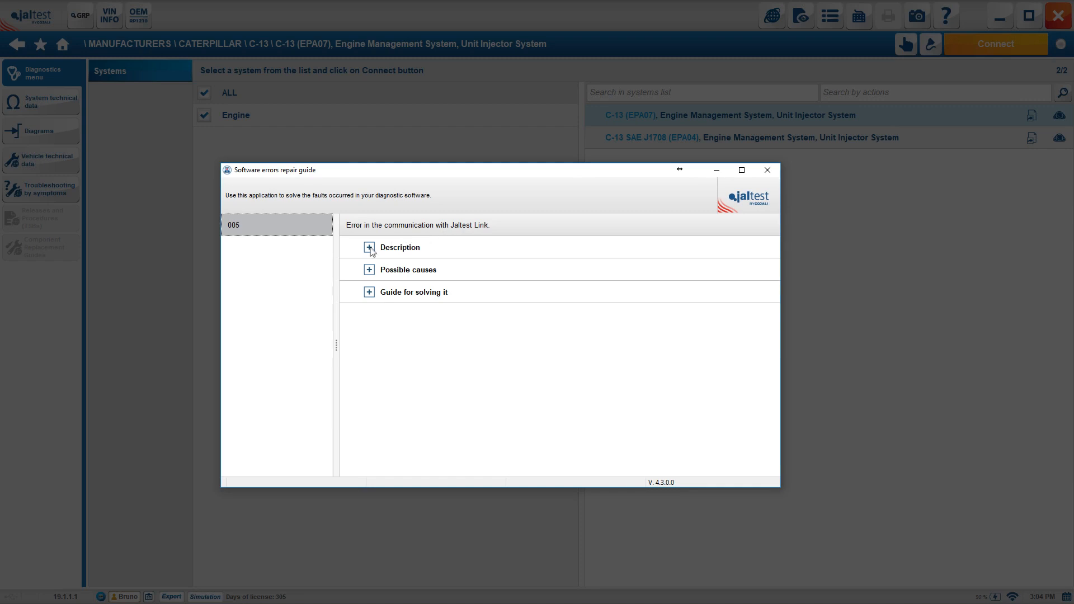
Expand the 005 fault's description, possible causes and solving guide with its USB and Bluetooth steps
click(370, 248)
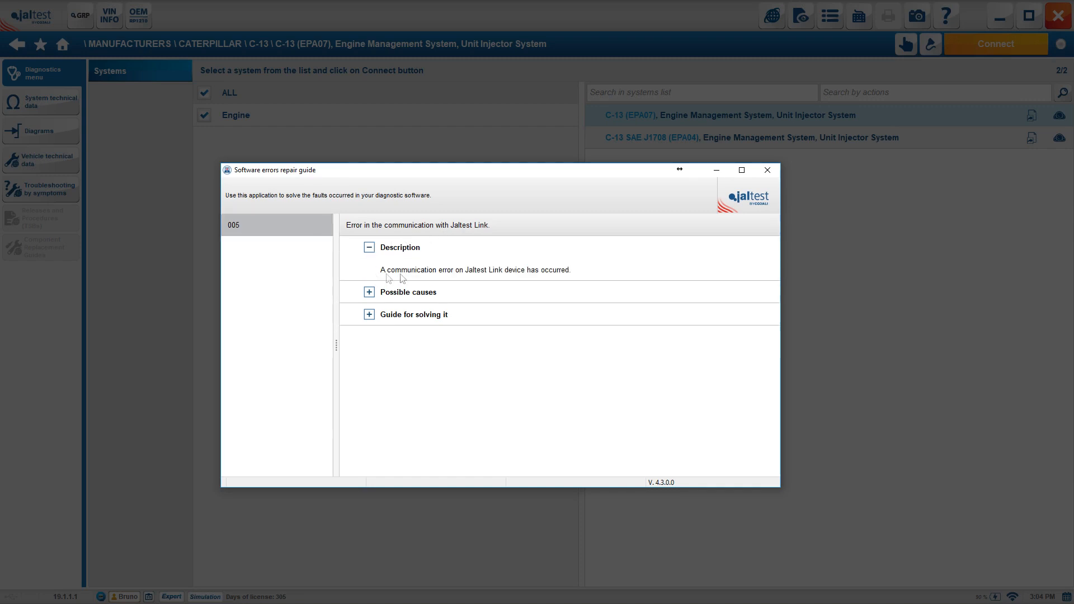
click(370, 292)
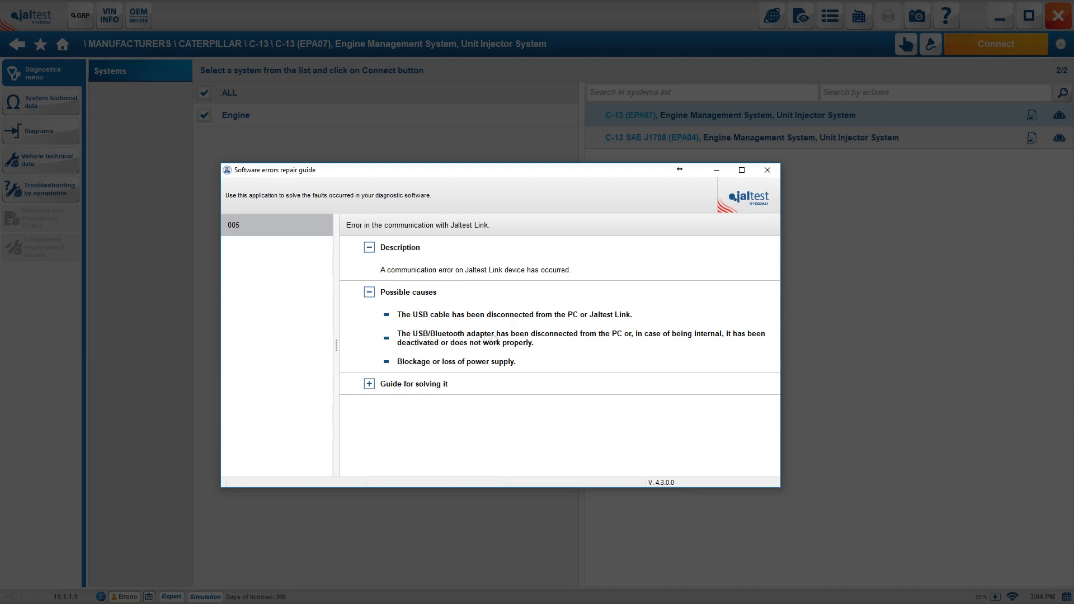
mouse_move(710, 343)
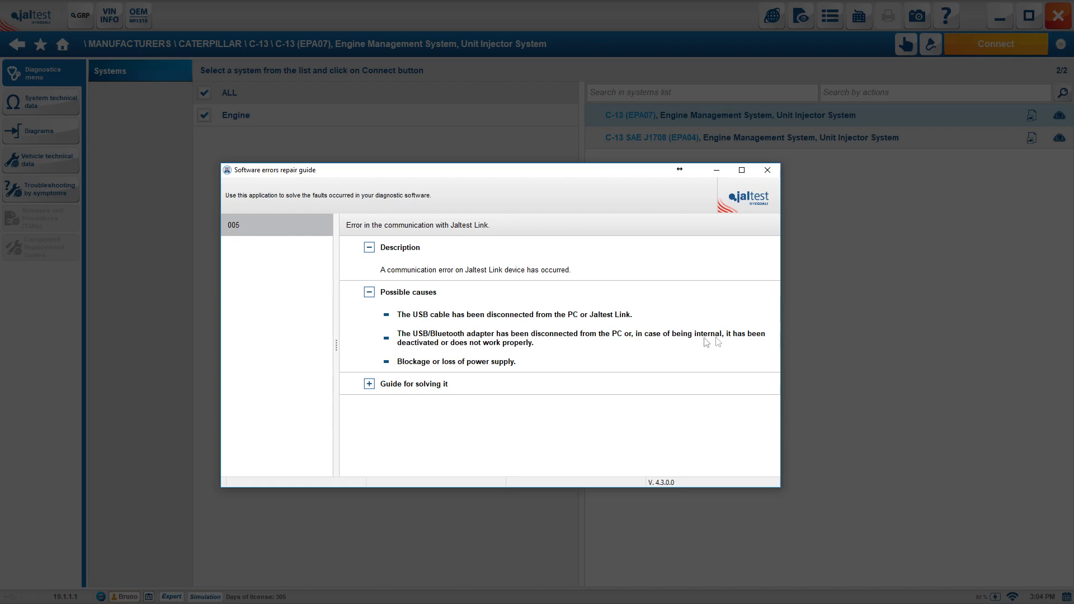
mouse_move(466, 377)
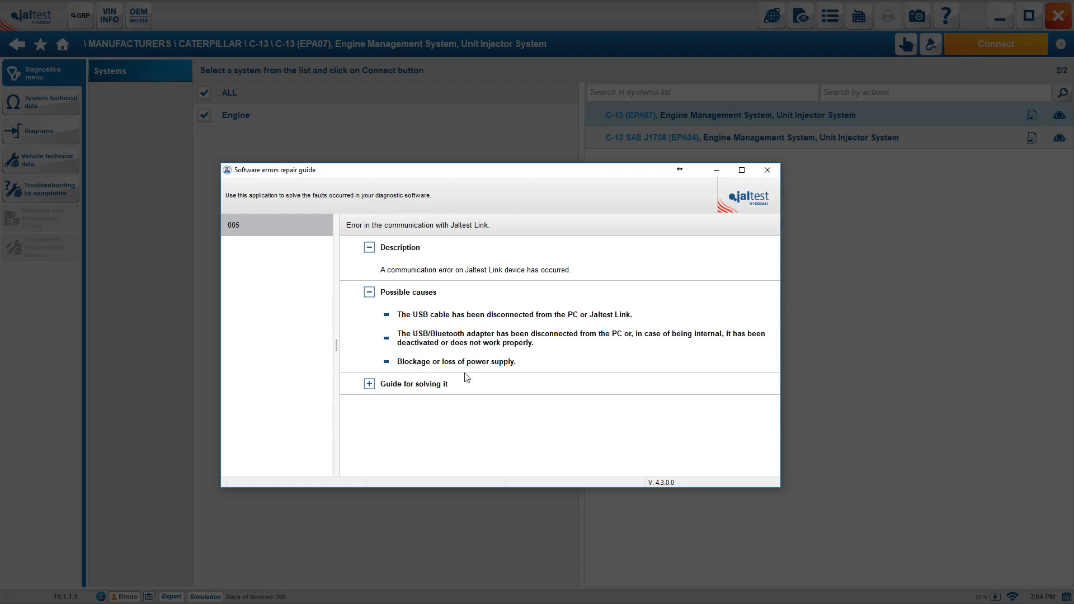
click(368, 383)
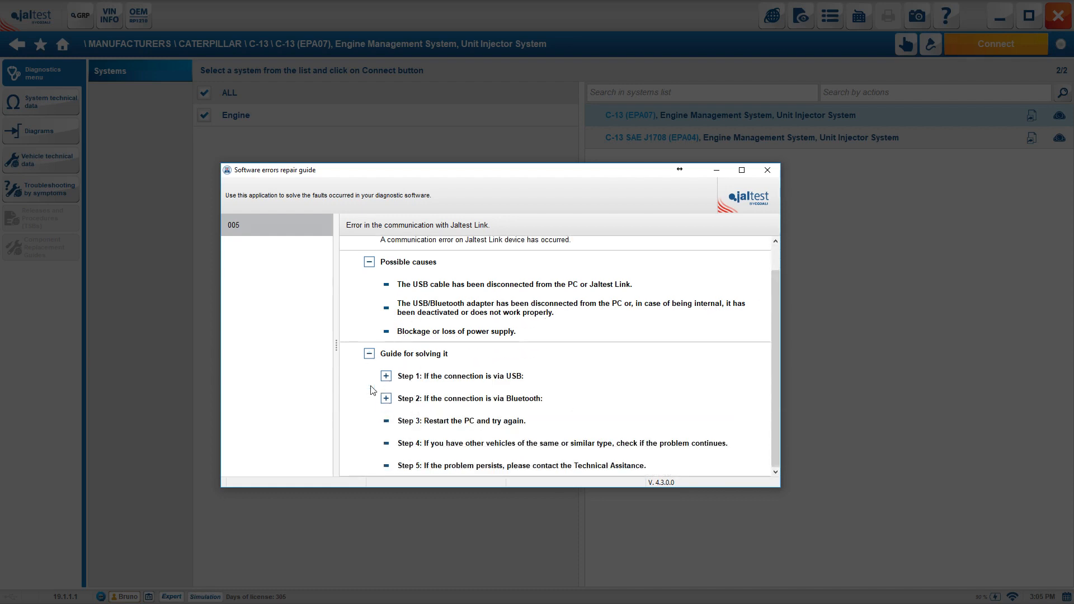
click(386, 376)
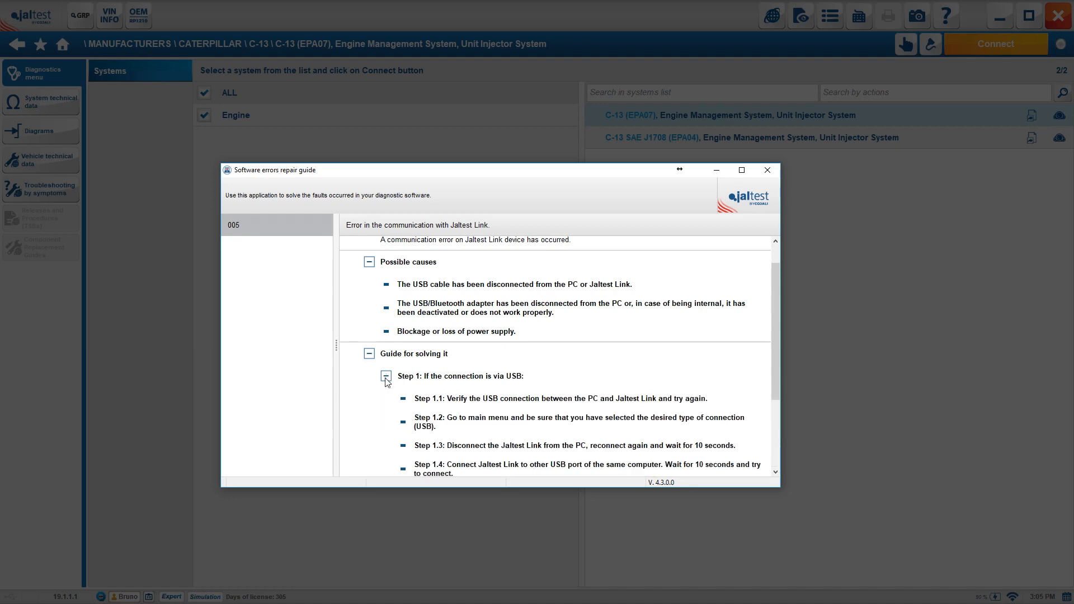
scroll(down, 3)
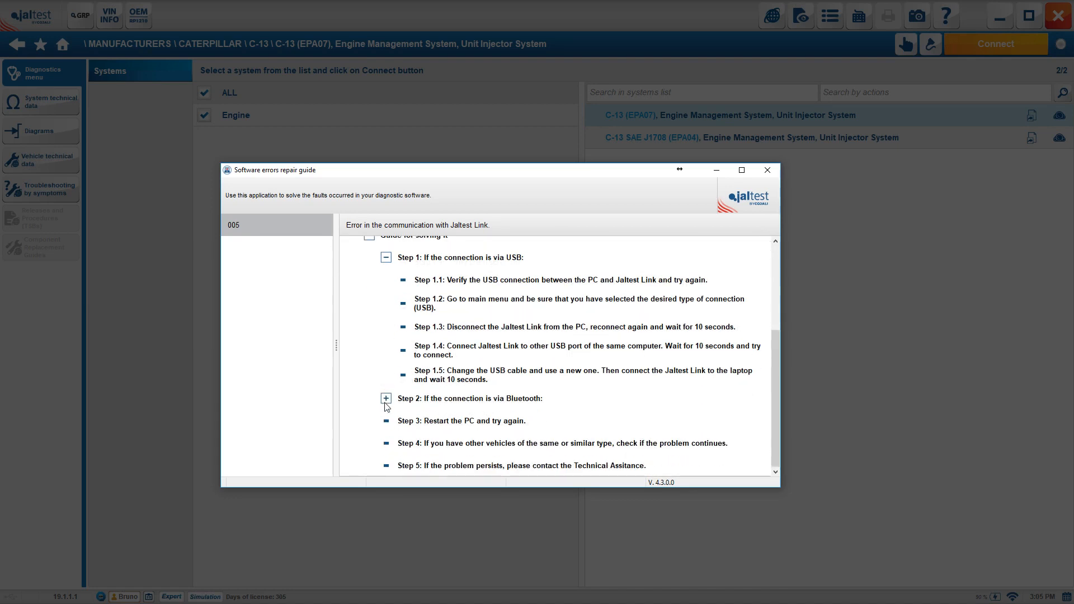
click(386, 399)
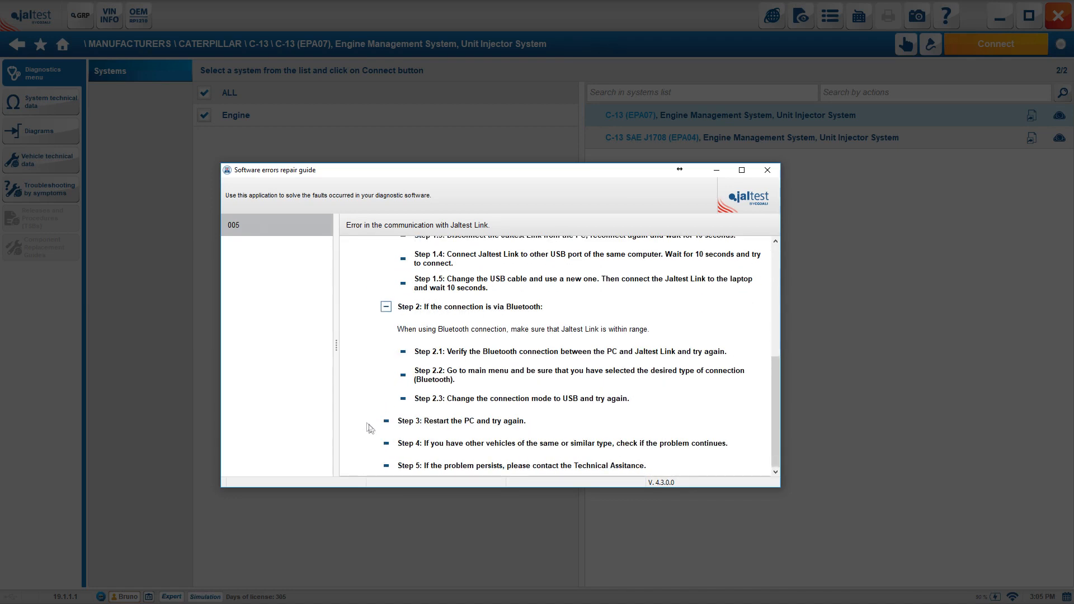
mouse_move(459, 455)
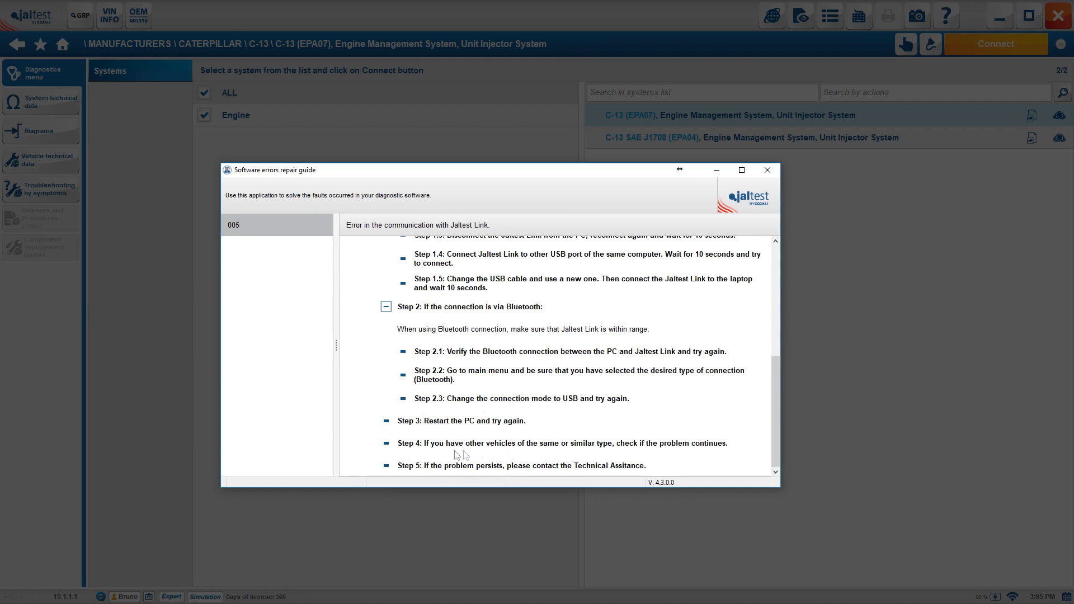
mouse_move(416, 471)
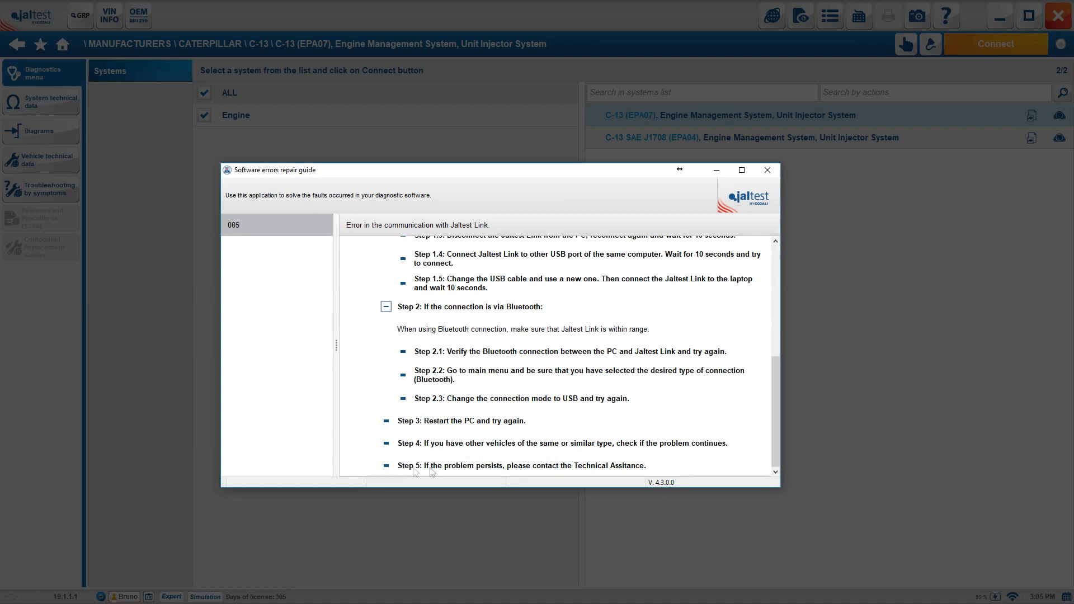
mouse_move(593, 464)
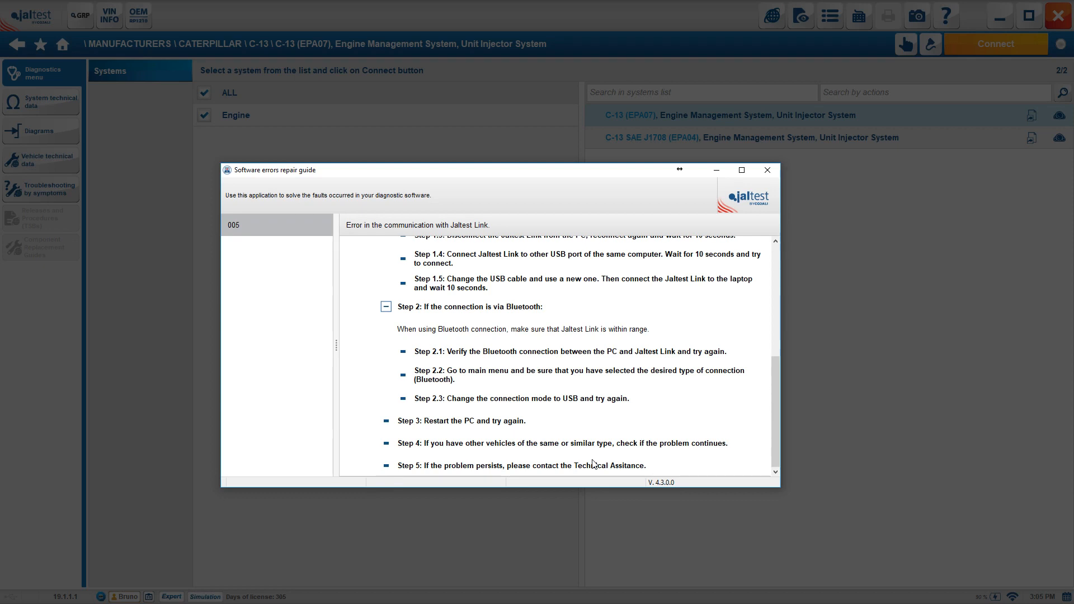
mouse_move(743, 179)
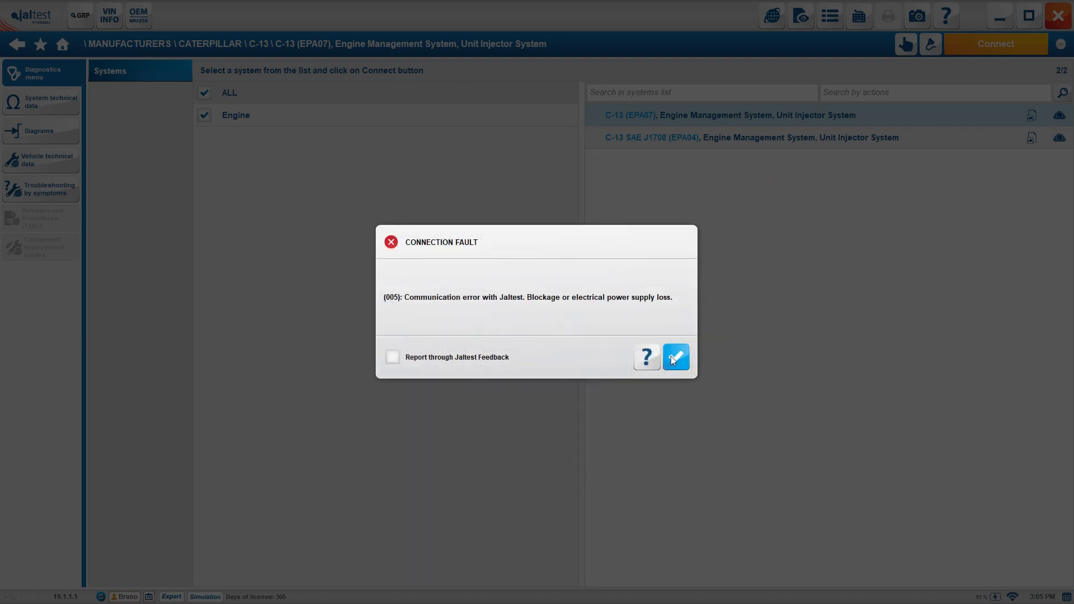
Dismiss the connection fault message and return to the home screen
click(675, 357)
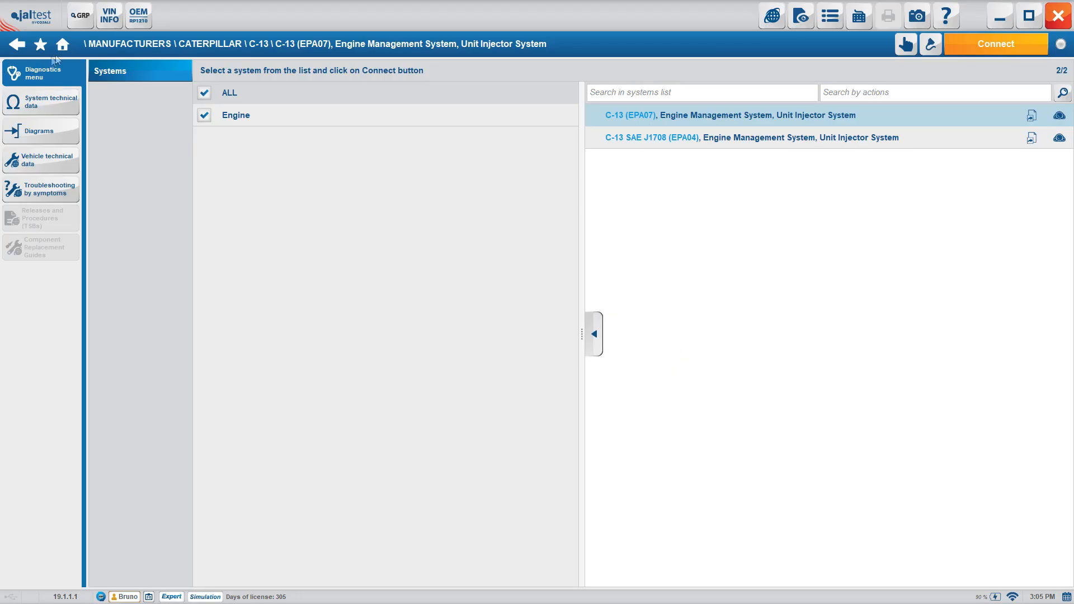
mouse_move(577, 355)
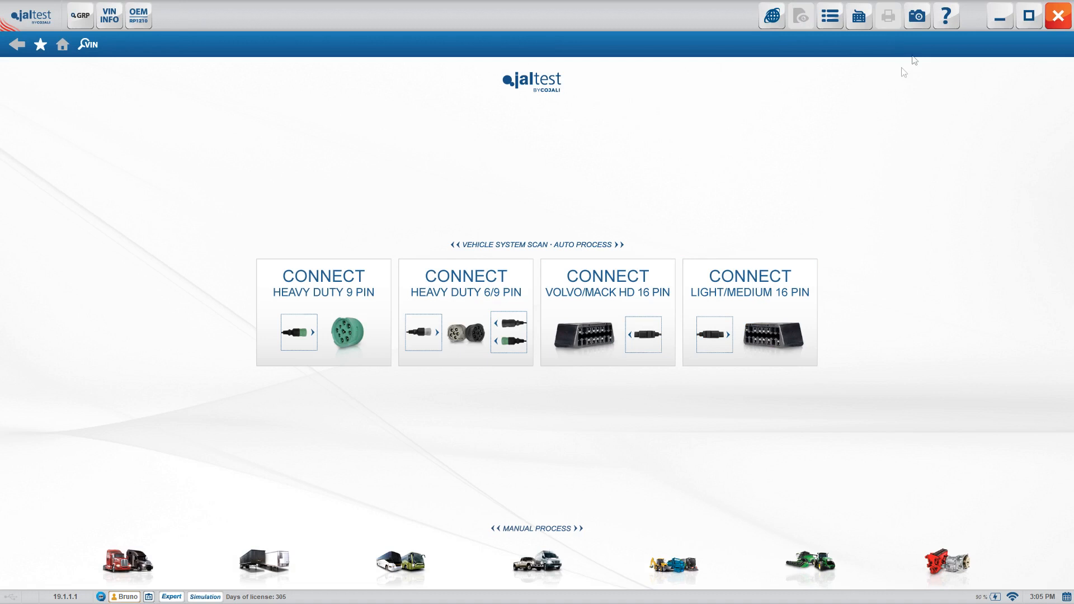
click(945, 14)
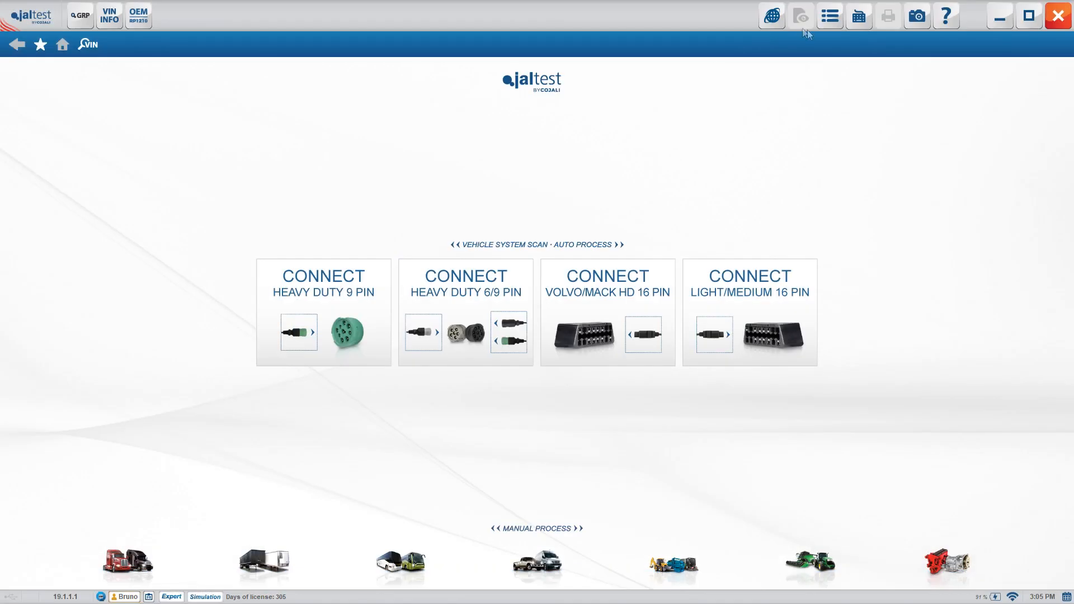
mouse_move(971, 141)
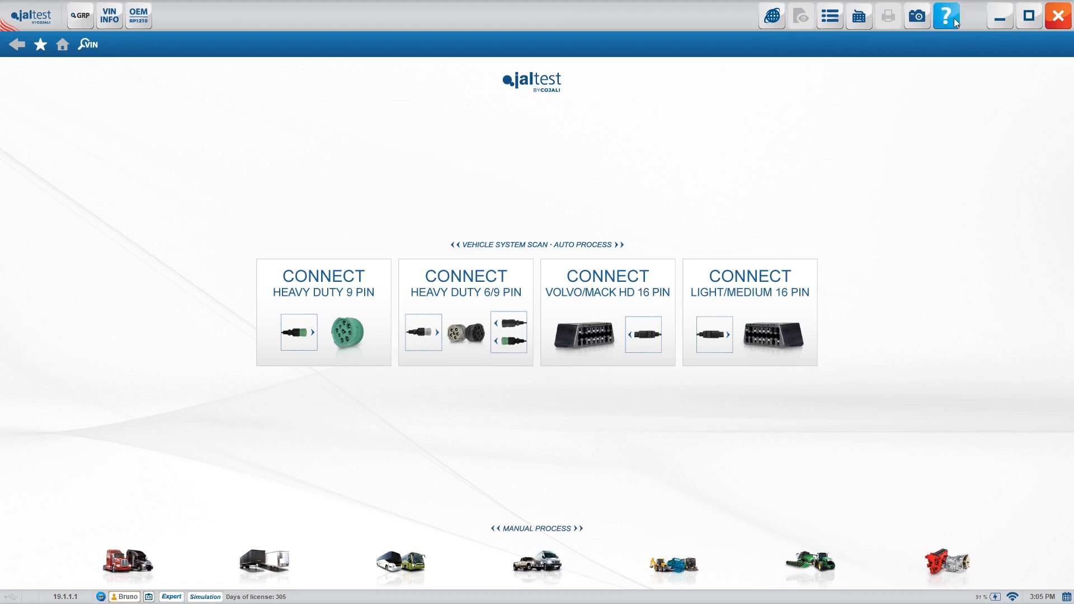
Show the Contact details window listing Cojali and its partner offices
click(947, 15)
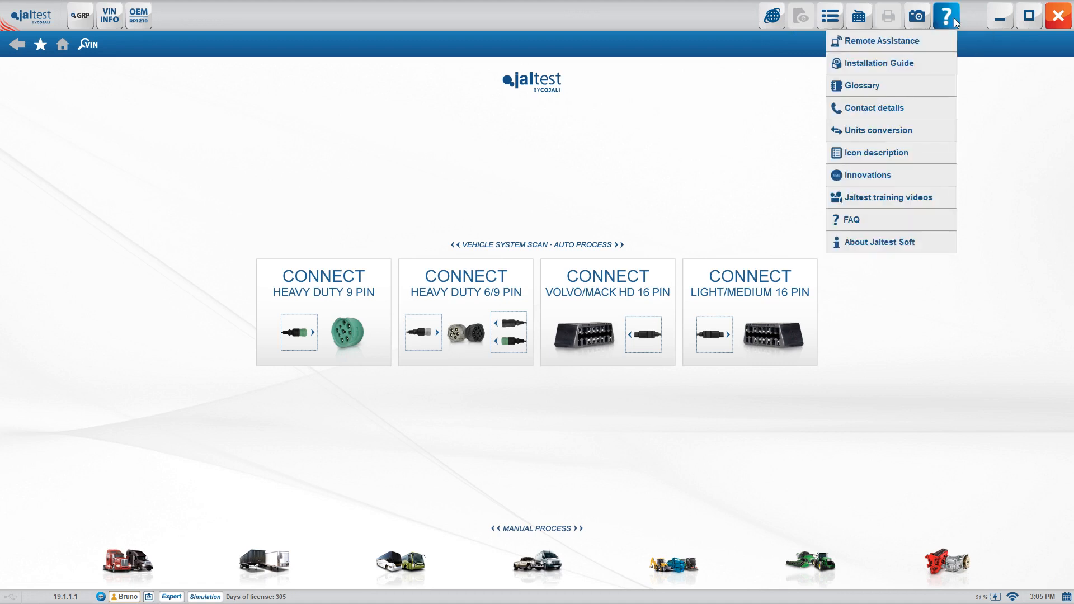
mouse_move(890, 108)
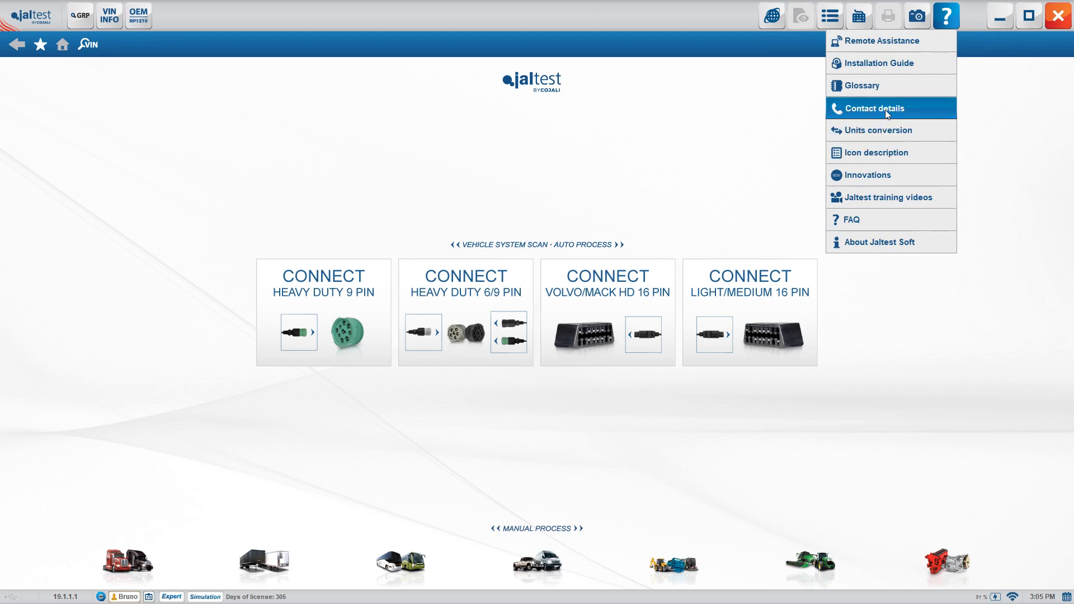
click(875, 108)
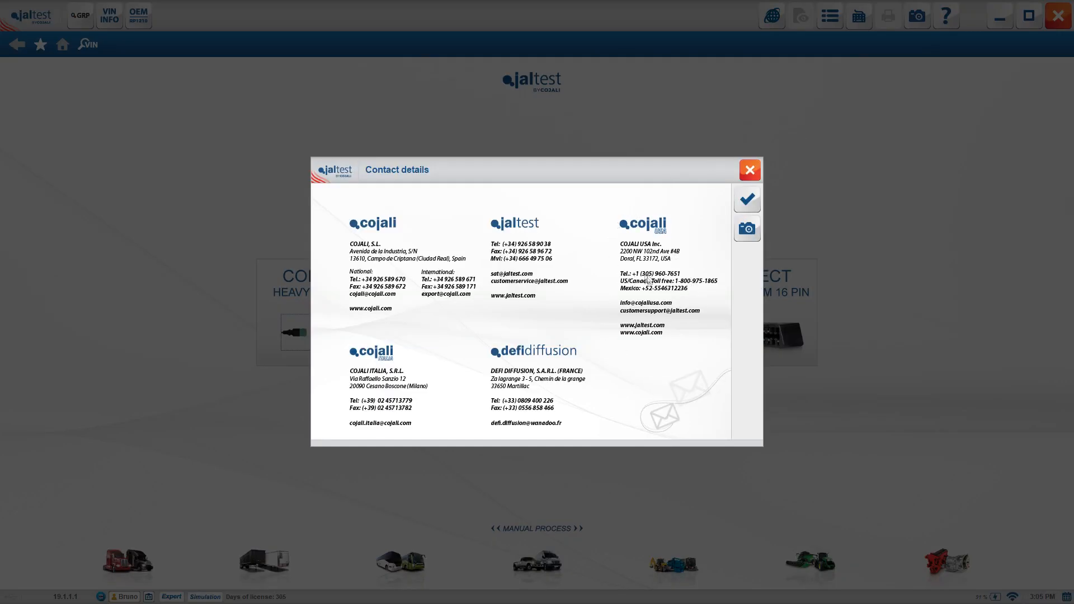
mouse_move(703, 287)
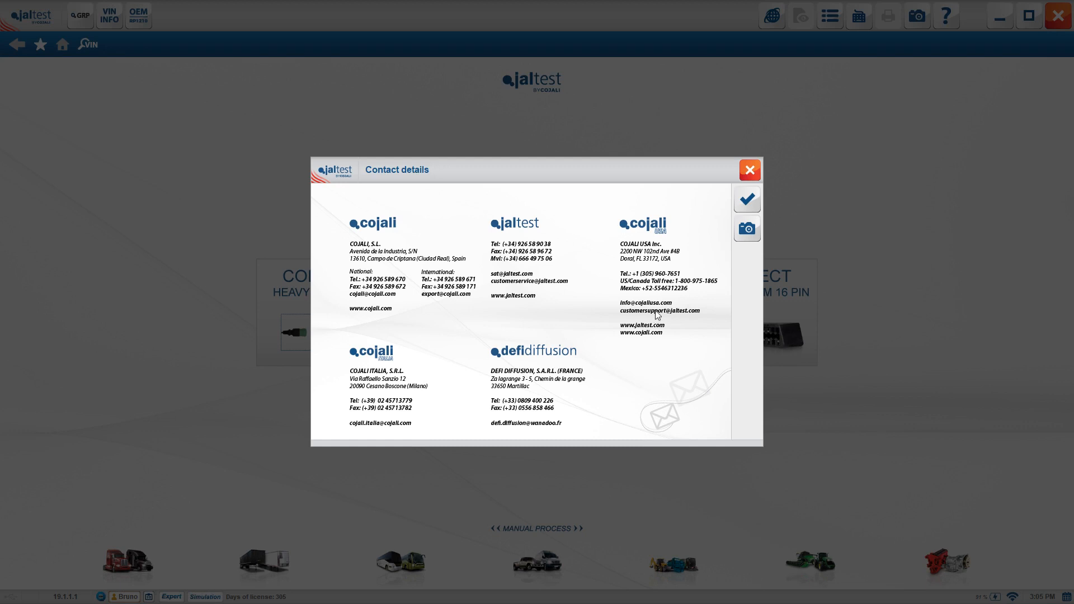
mouse_move(662, 312)
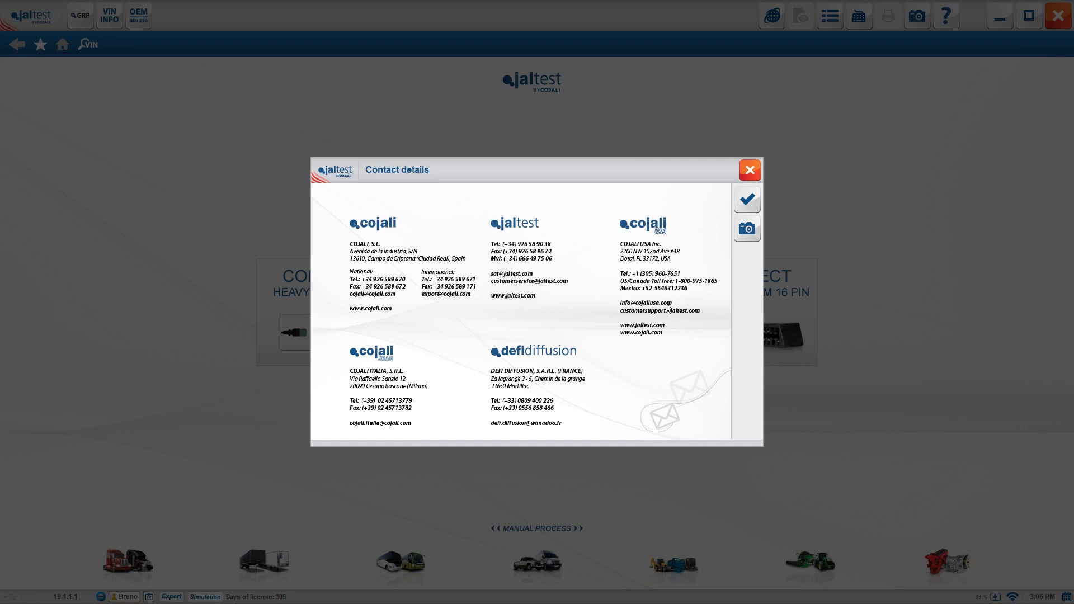
mouse_move(678, 291)
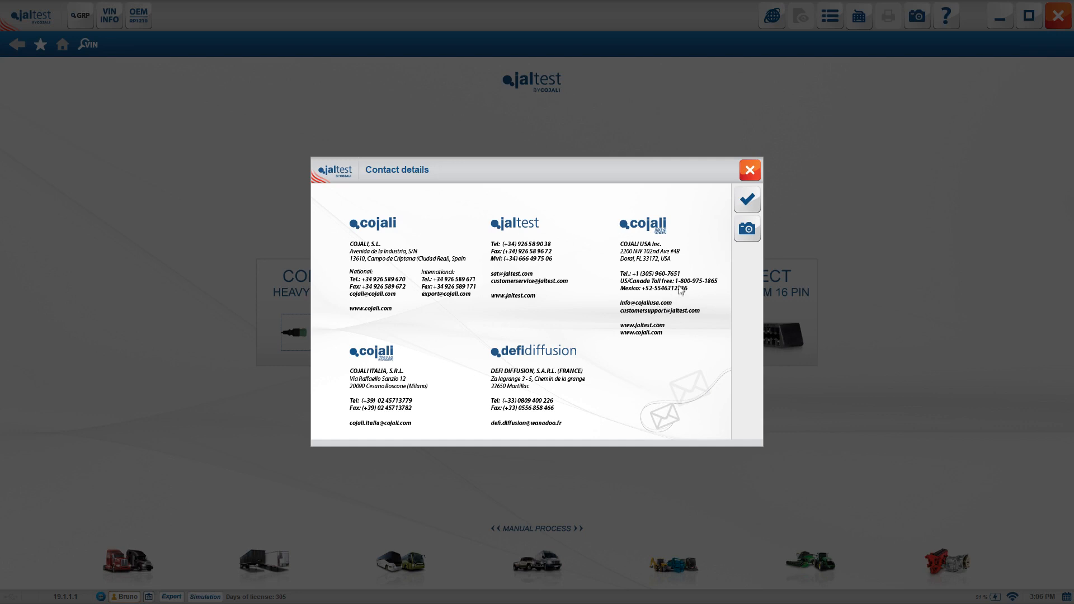